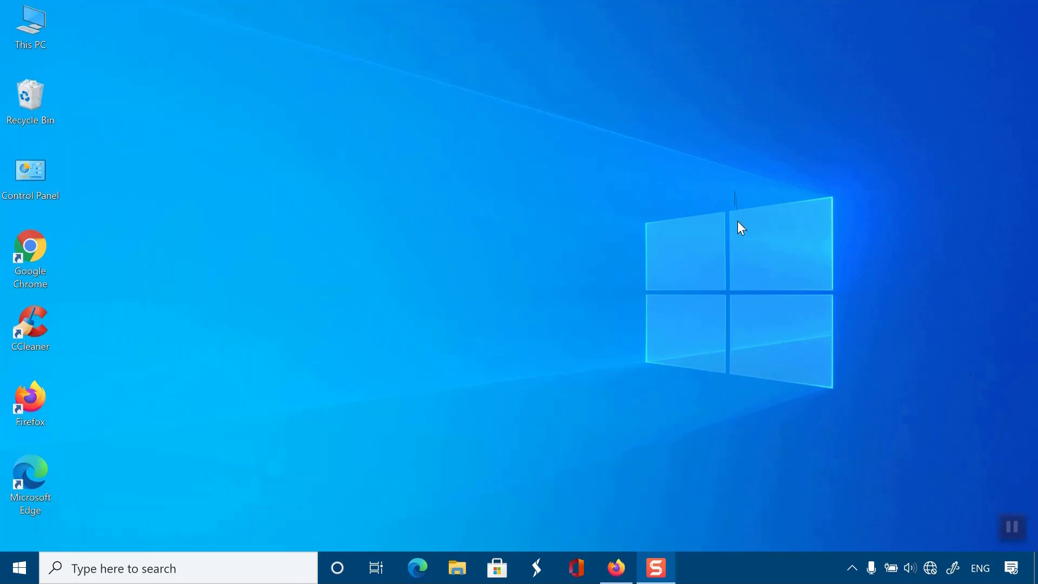
mouse_move(722, 224)
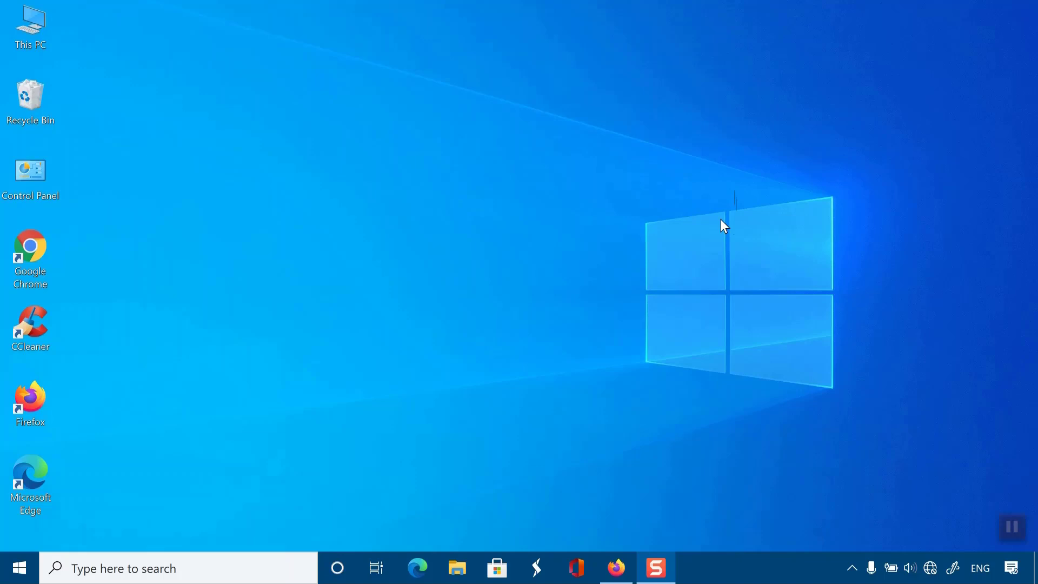
mouse_move(736, 242)
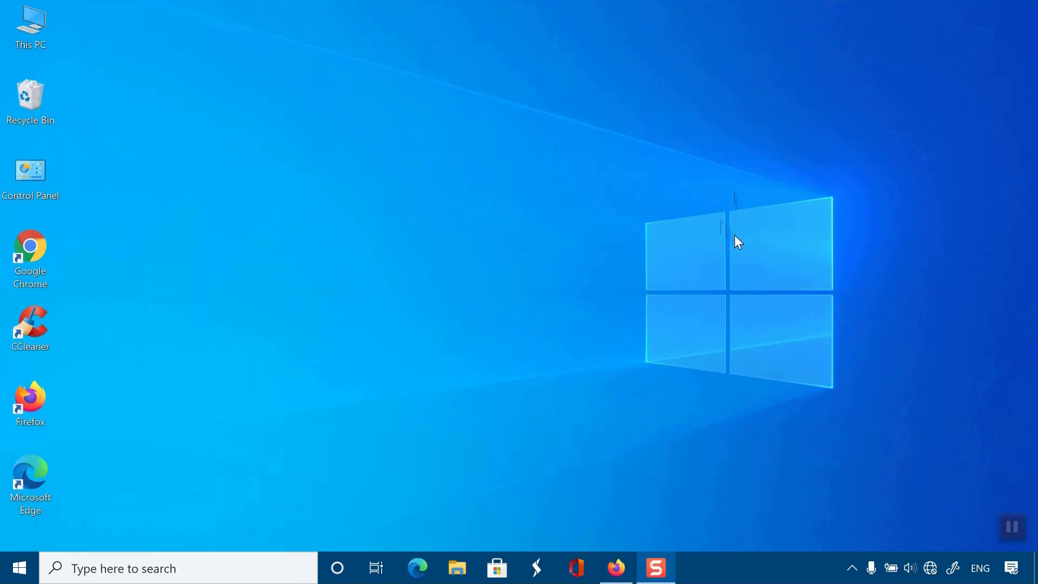
mouse_move(759, 236)
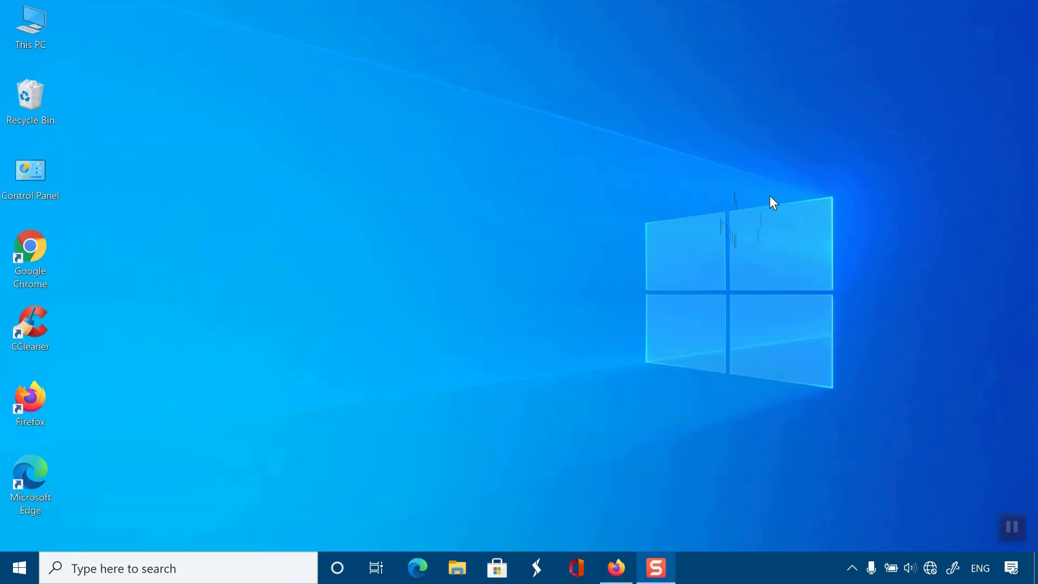
mouse_move(394, 369)
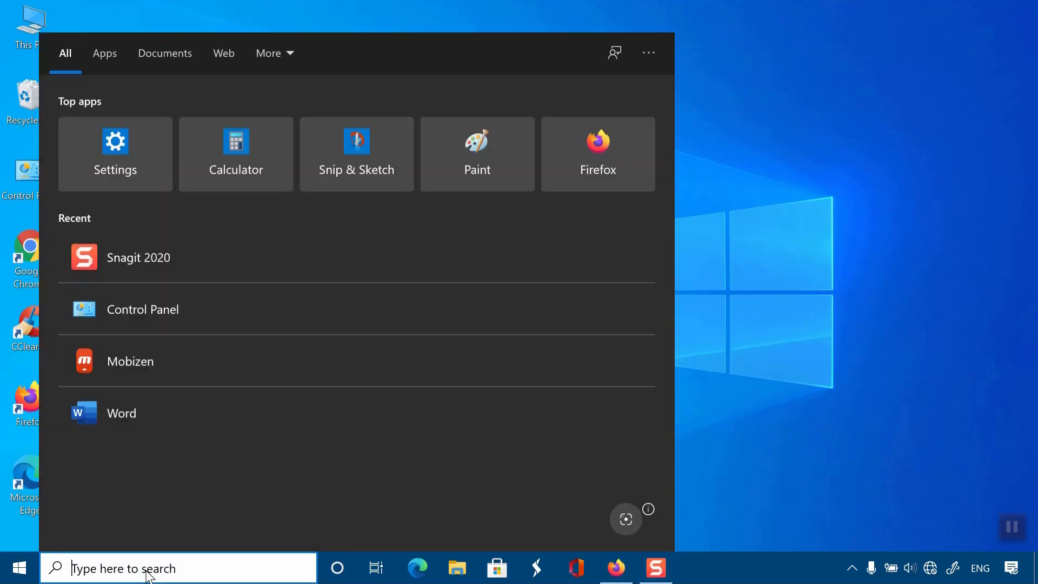
Launch Control Panel from taskbar search and go to Network and Sharing Center.
type("control Panel")
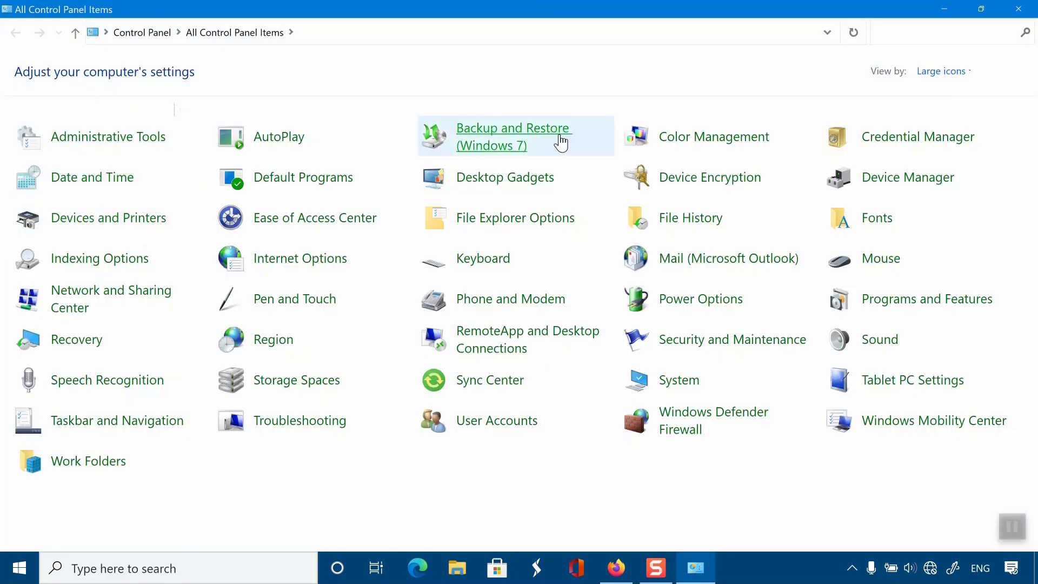
mouse_move(100, 298)
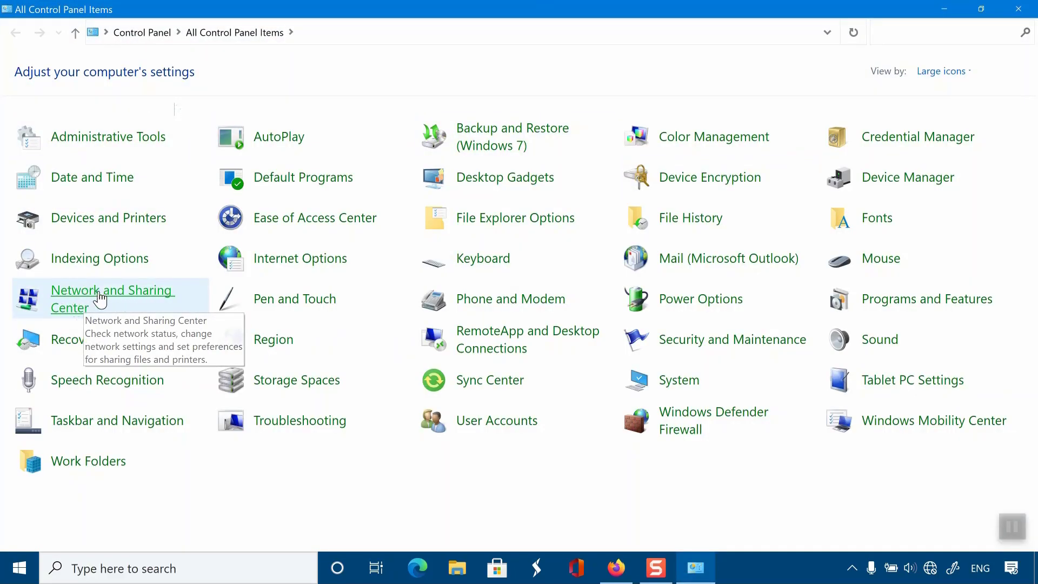
left_click(112, 298)
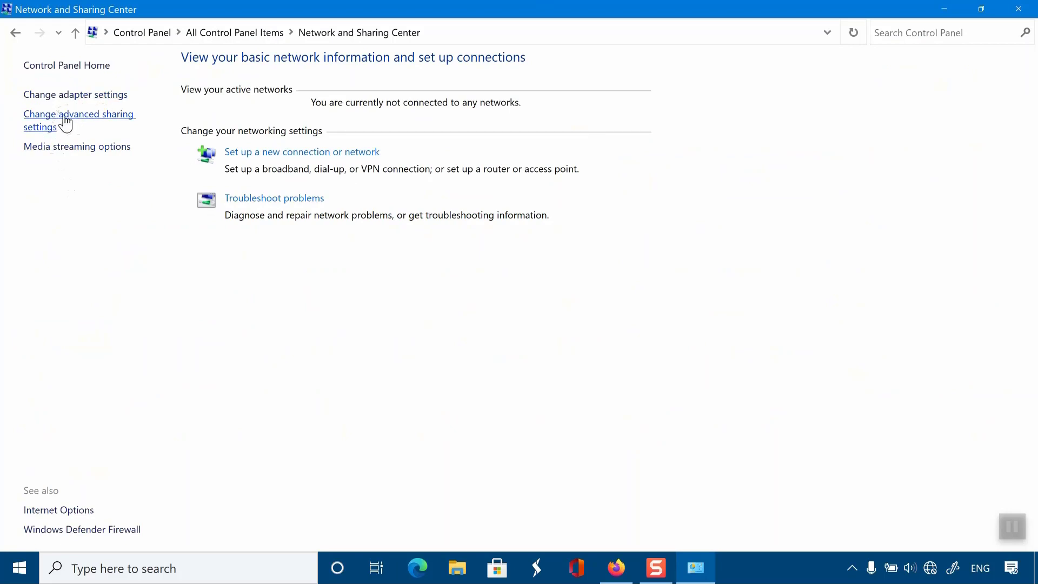
Enable the disabled Wi-Fi connection from the adapter settings list.
left_click(75, 94)
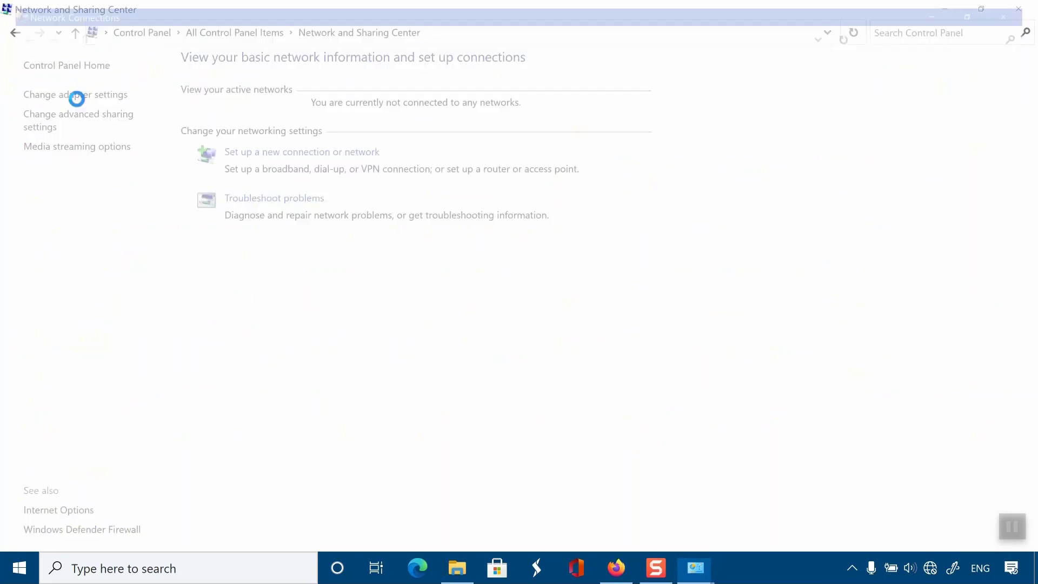
left_click(75, 94)
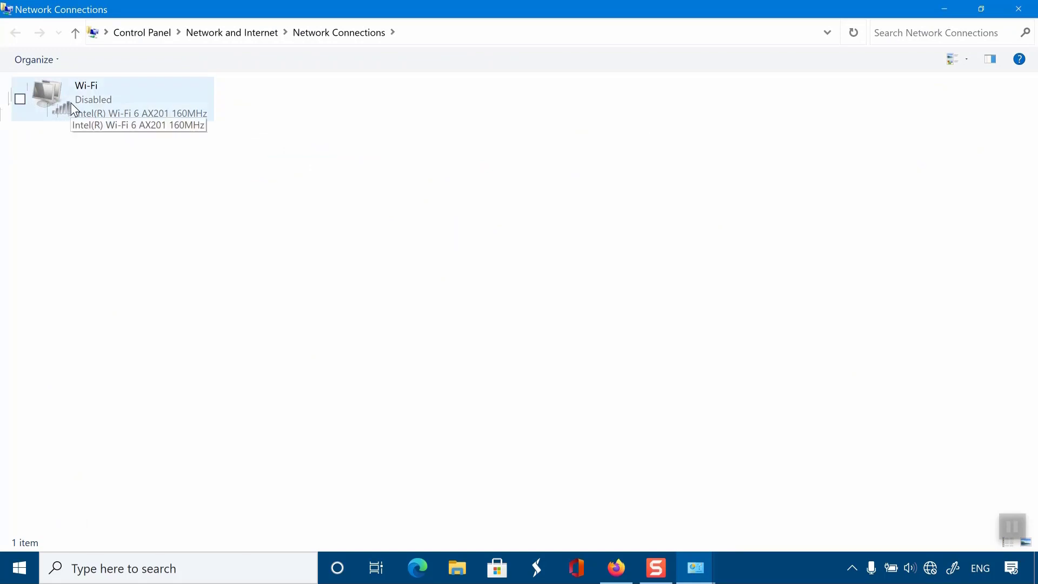
right_click(66, 106)
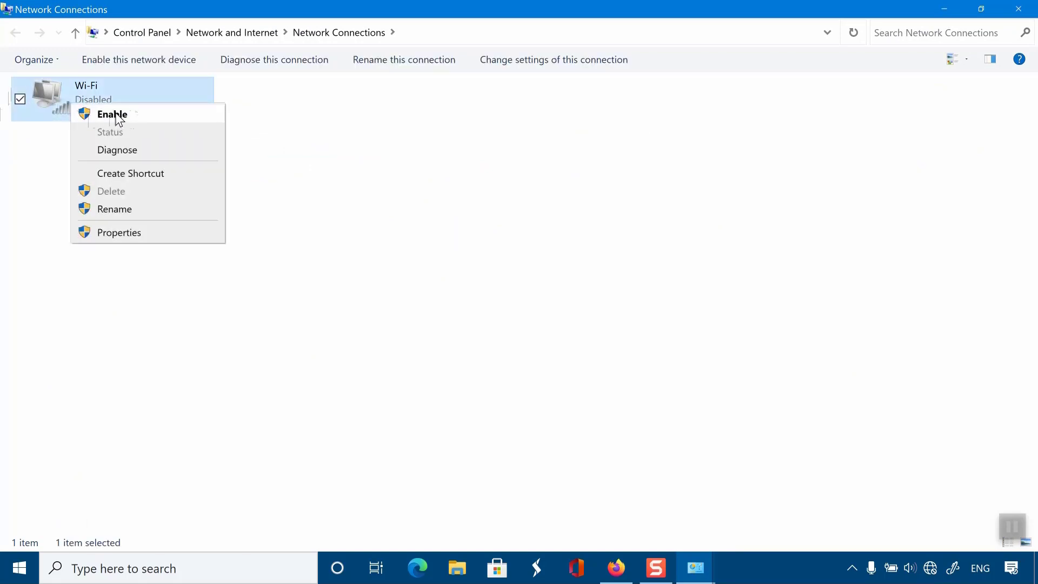
left_click(112, 114)
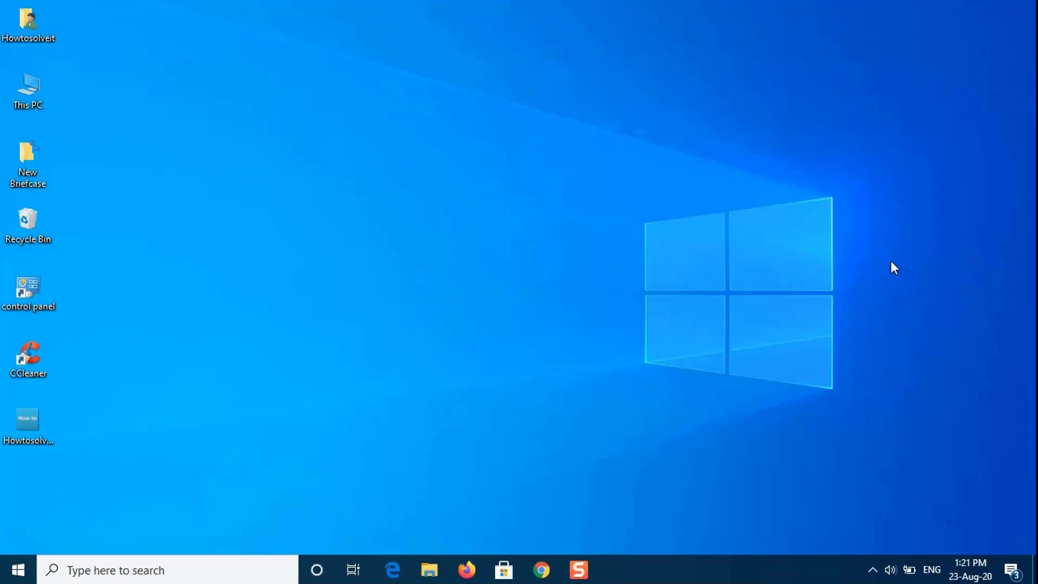
mouse_move(888, 271)
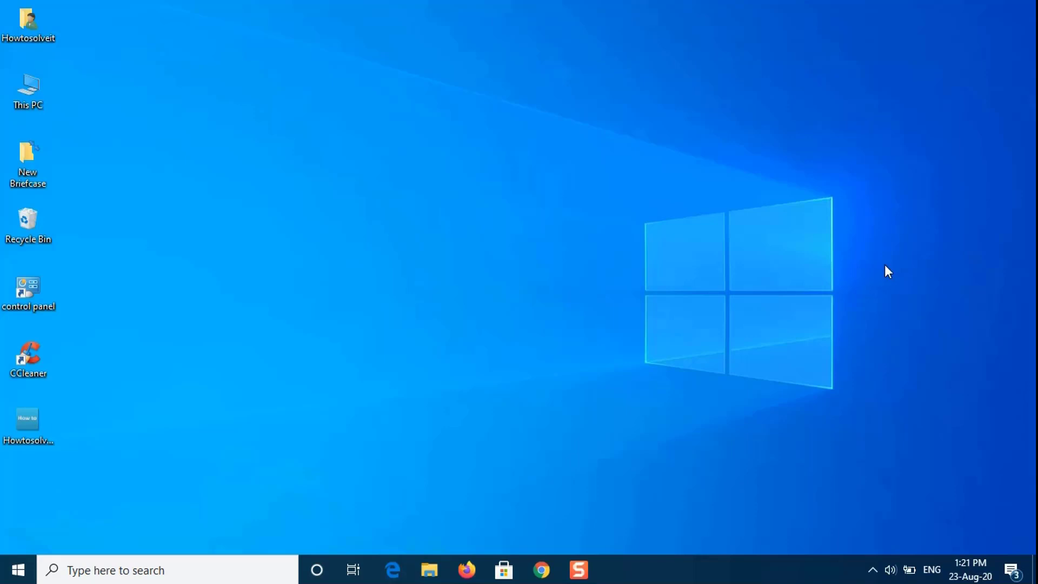
mouse_move(153, 515)
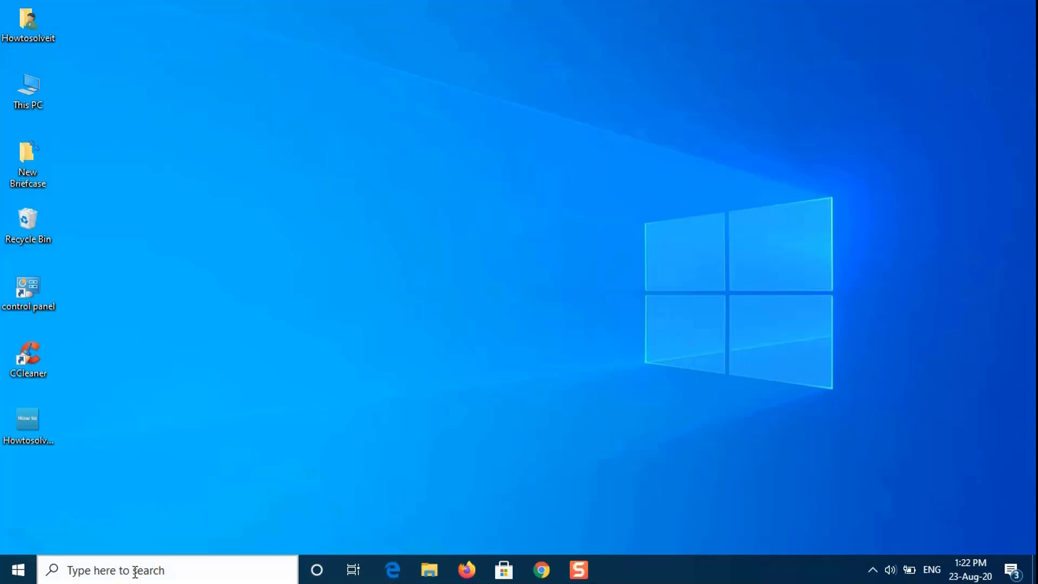
Launch Services with administrator rights from taskbar search.
type("services")
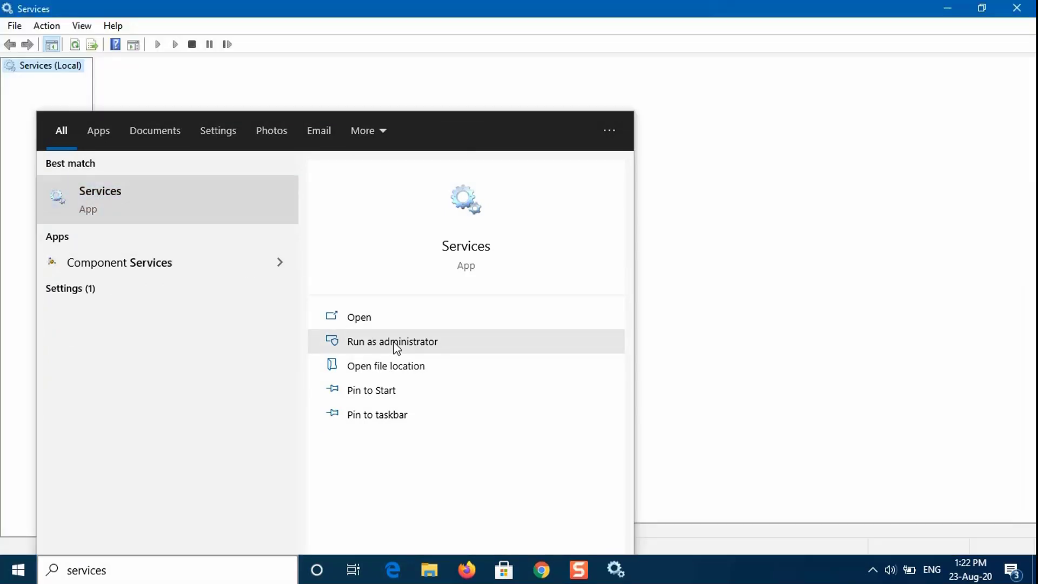
left_click(392, 341)
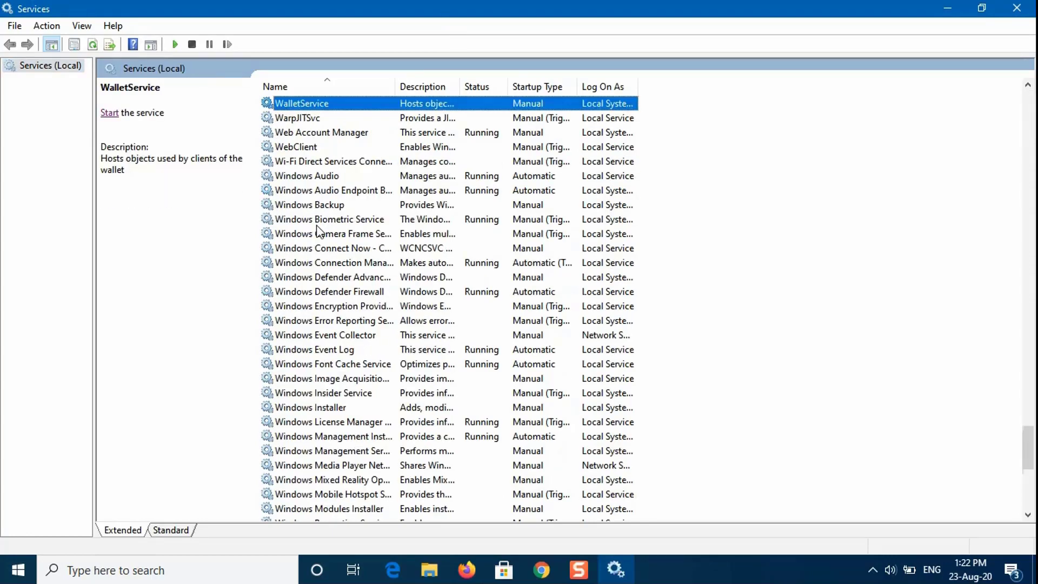
Bring up the WLAN AutoConfig service's Properties dialog.
scroll("down", 3)
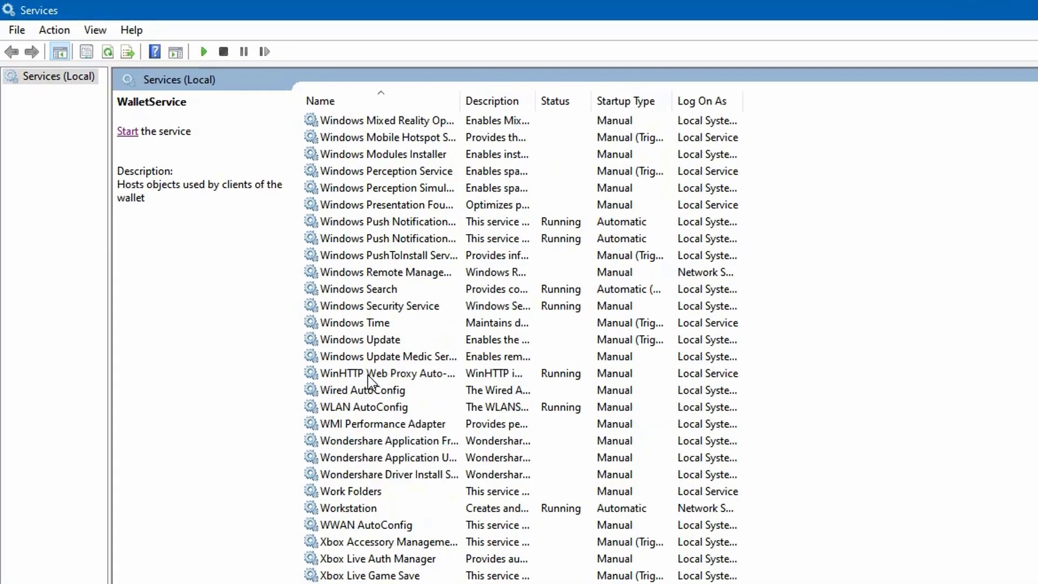
left_click(364, 407)
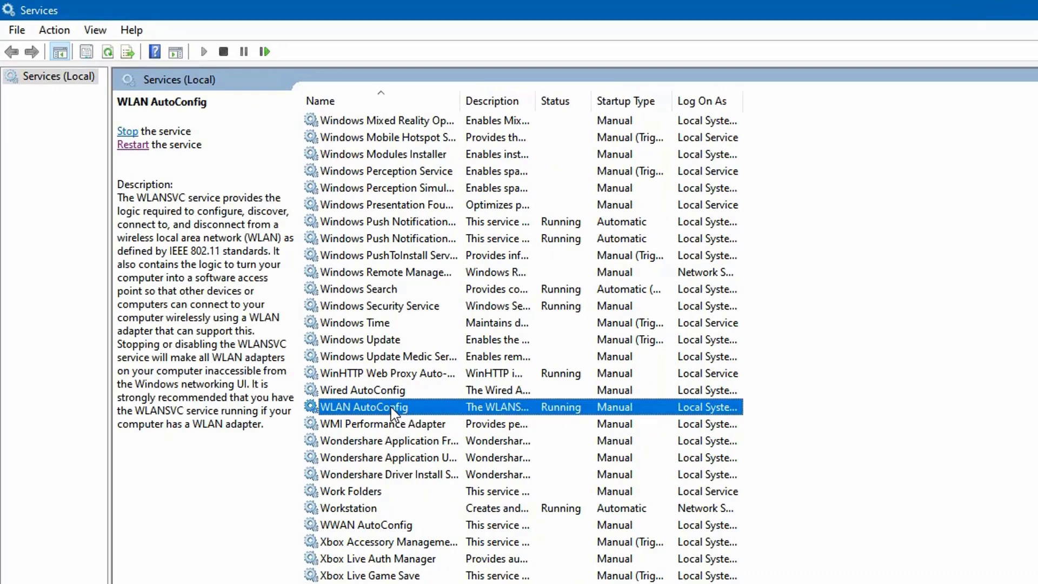
right_click(364, 407)
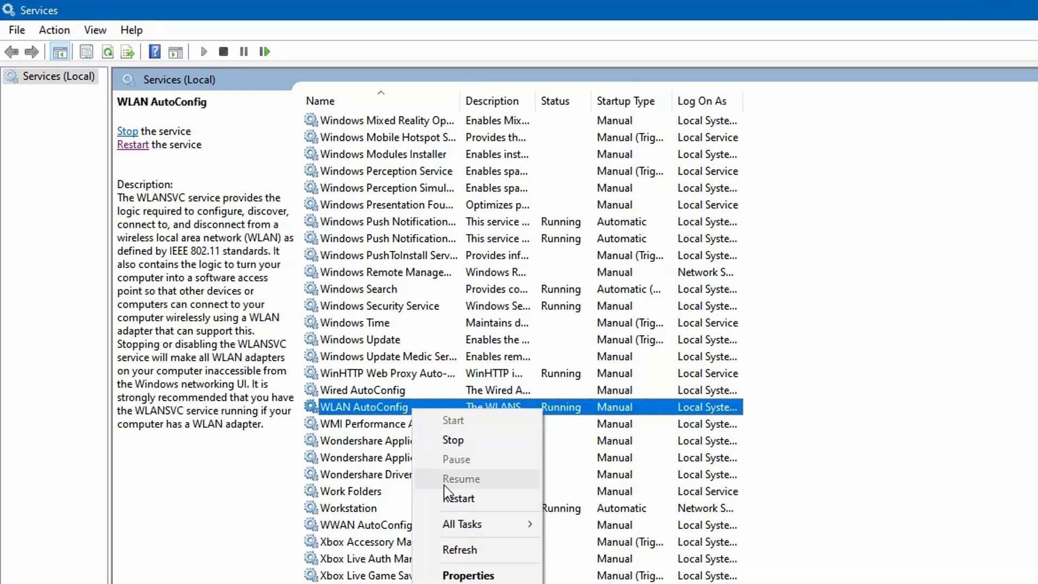
left_click(468, 574)
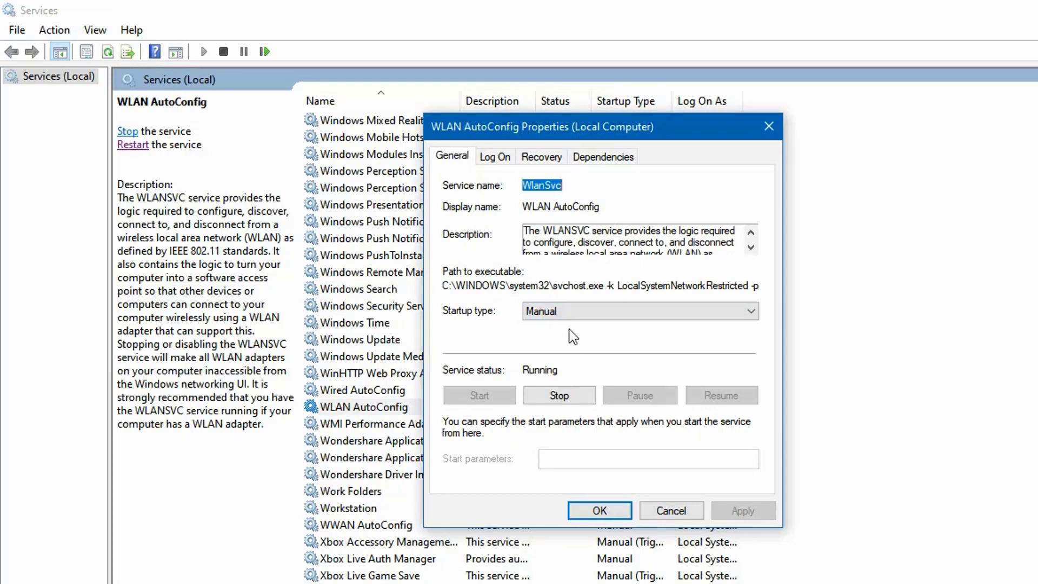
Set WLAN AutoConfig's startup type to Automatic and apply it.
left_click(638, 312)
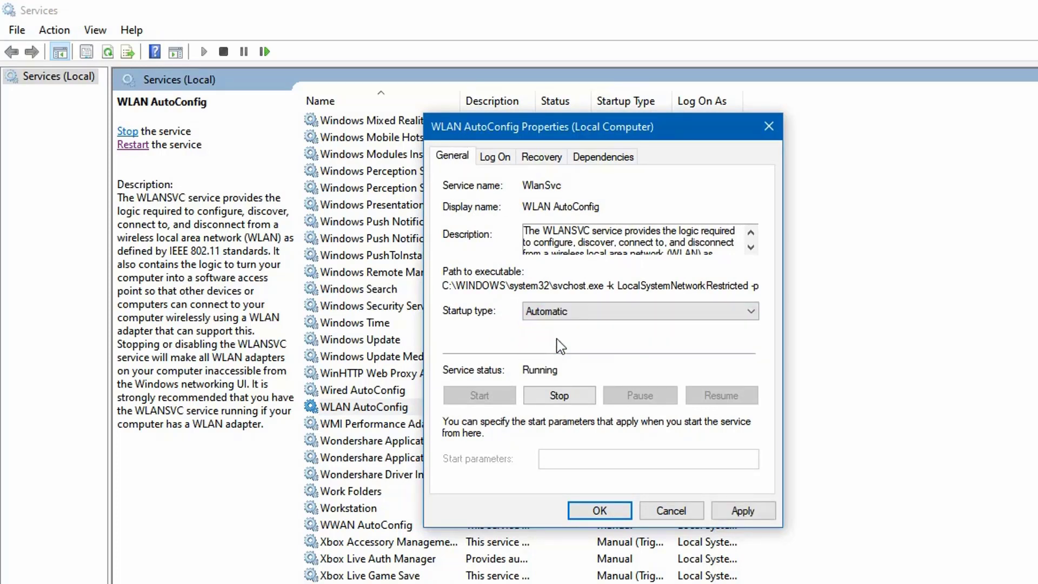
left_click(743, 510)
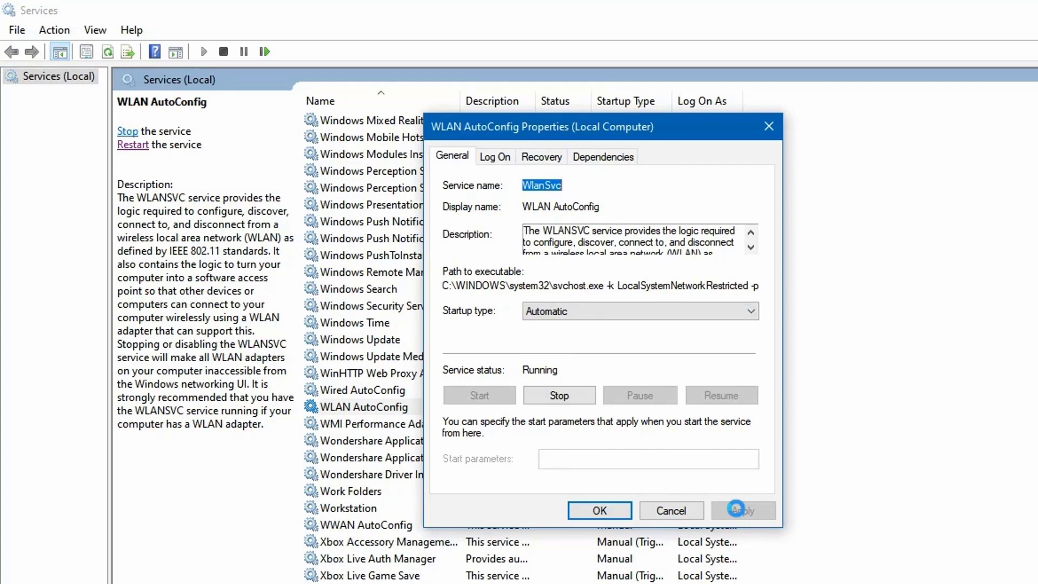
left_click(598, 510)
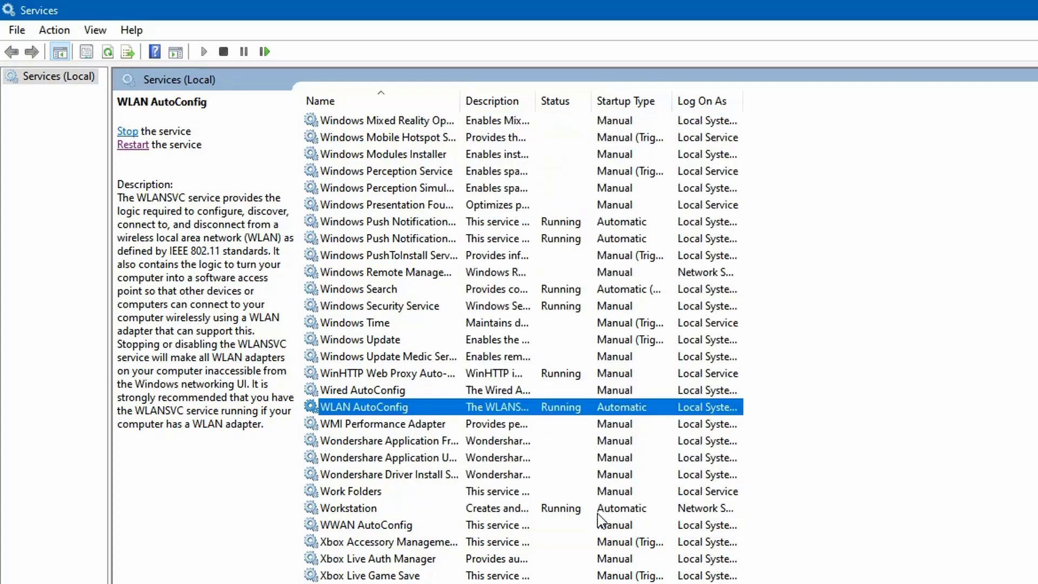
mouse_move(136, 154)
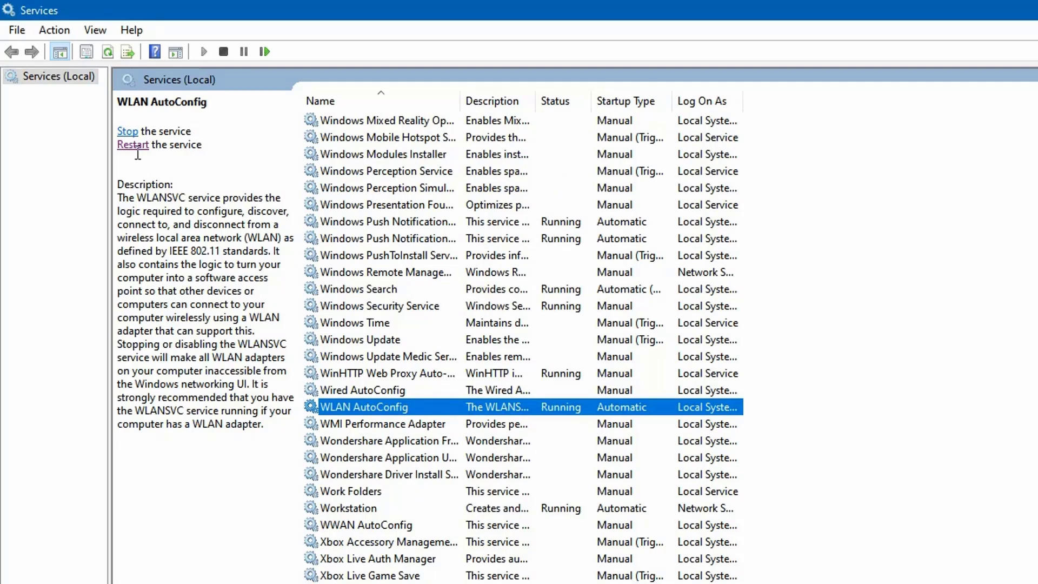
Restart WLAN AutoConfig and dismiss the Service Control progress notice.
left_click(133, 144)
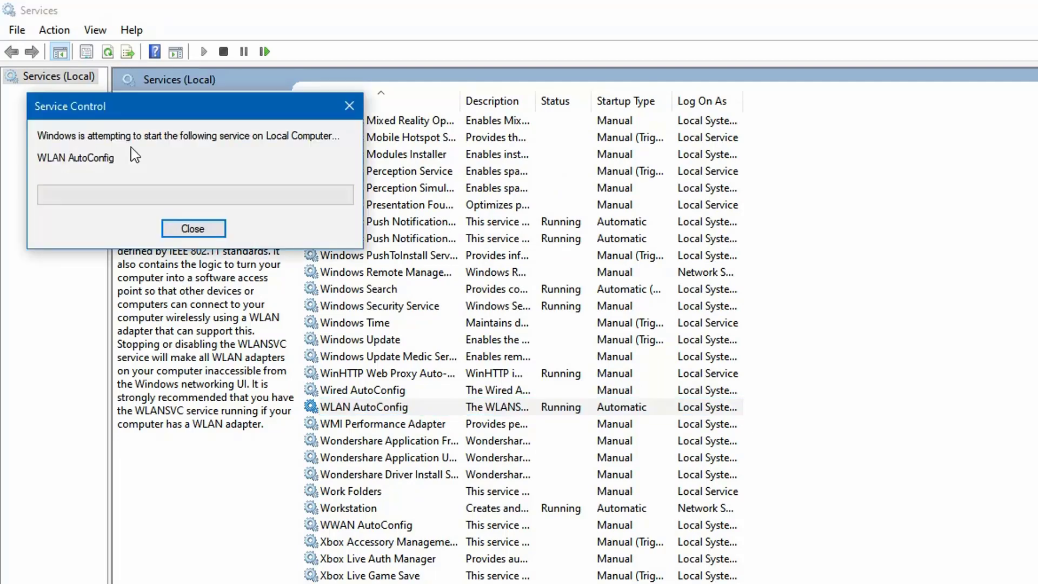
left_click(192, 228)
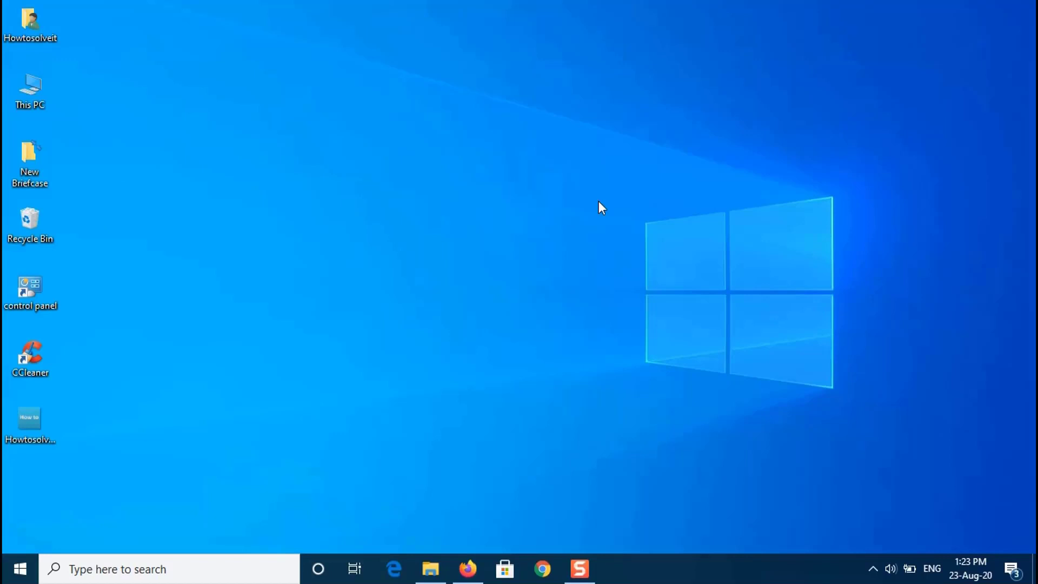
mouse_move(600, 212)
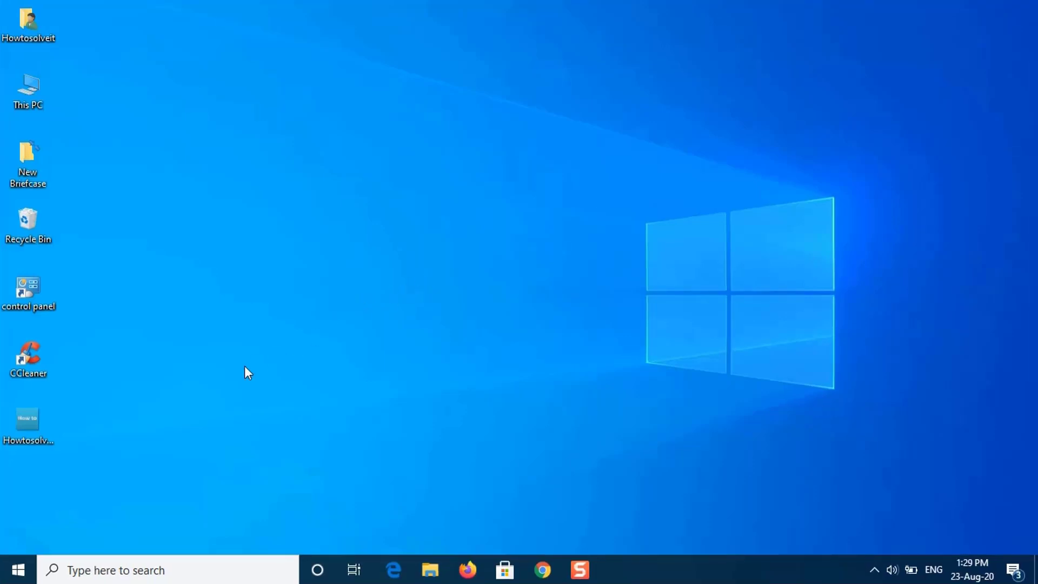
mouse_move(71, 486)
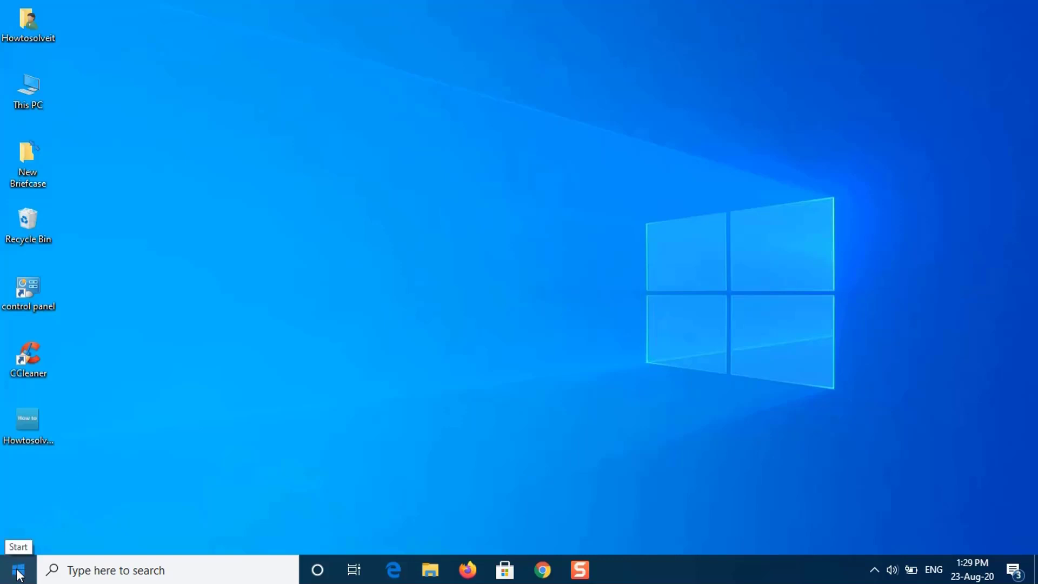
Start Update driver for the Intel Centrino Advanced-N 6230 under Network adapters in Device Manager.
right_click(16, 569)
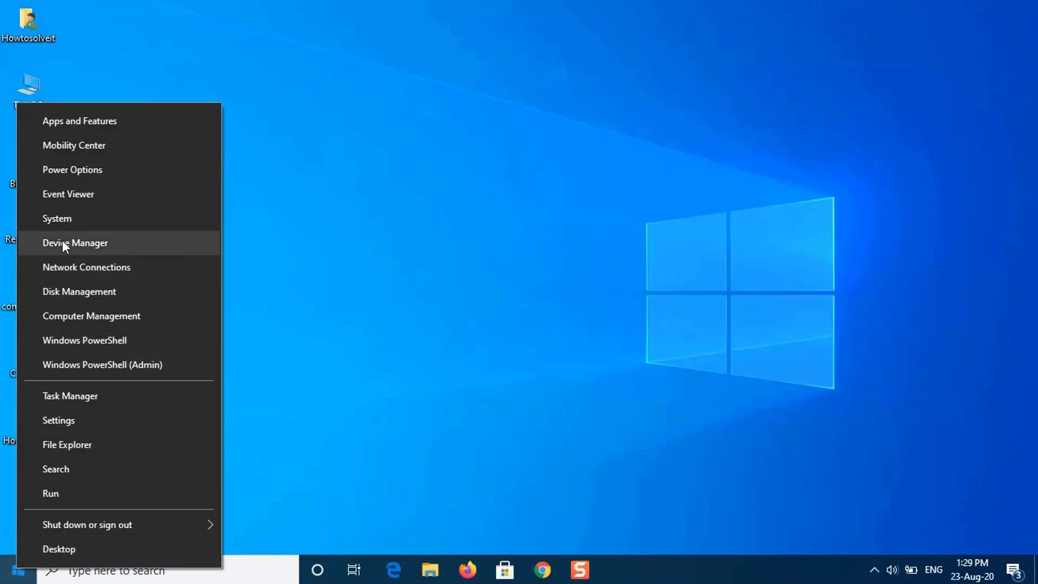
left_click(75, 242)
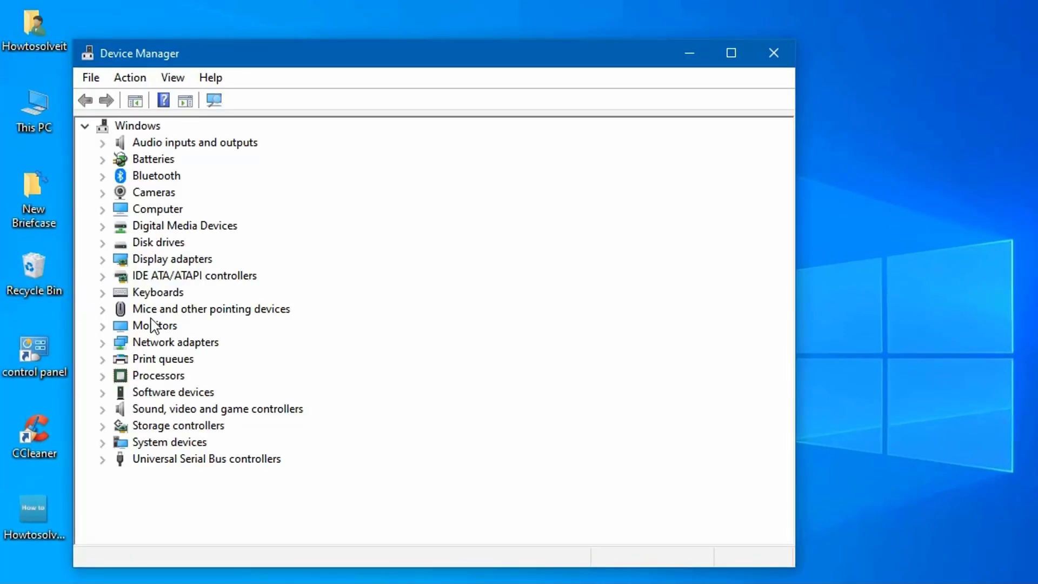
left_click(102, 341)
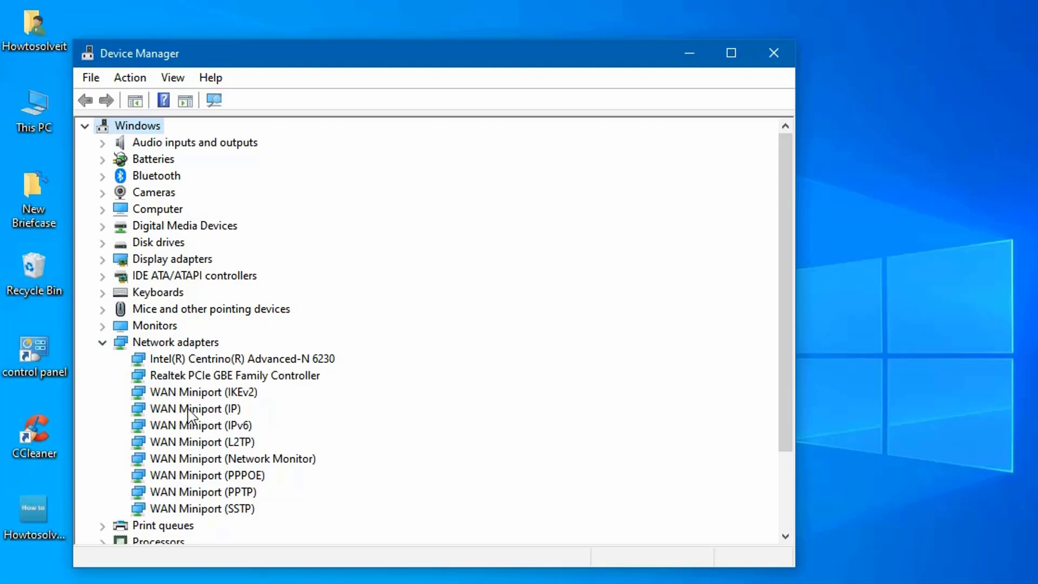
left_click(242, 358)
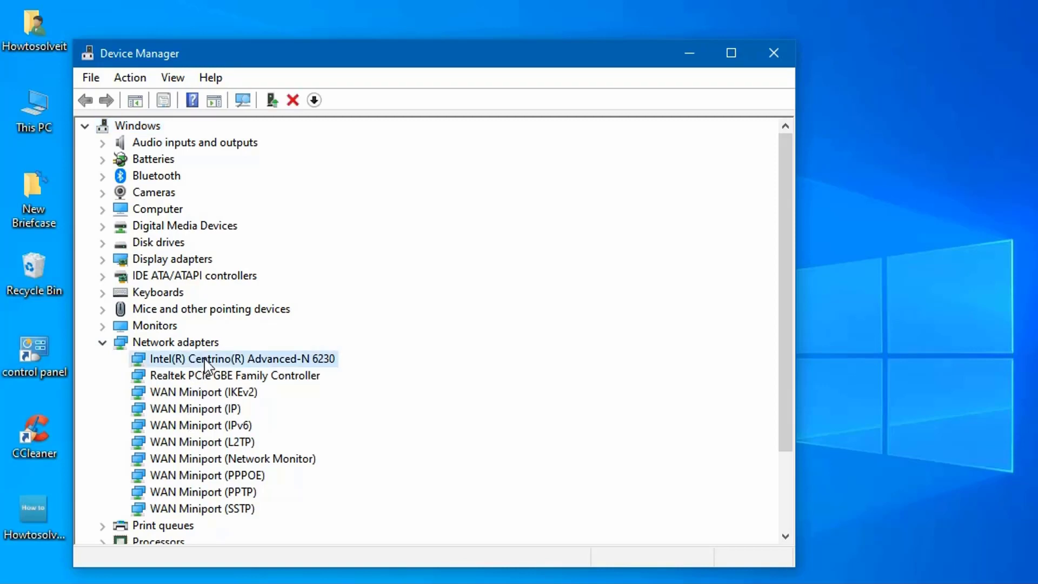
right_click(232, 358)
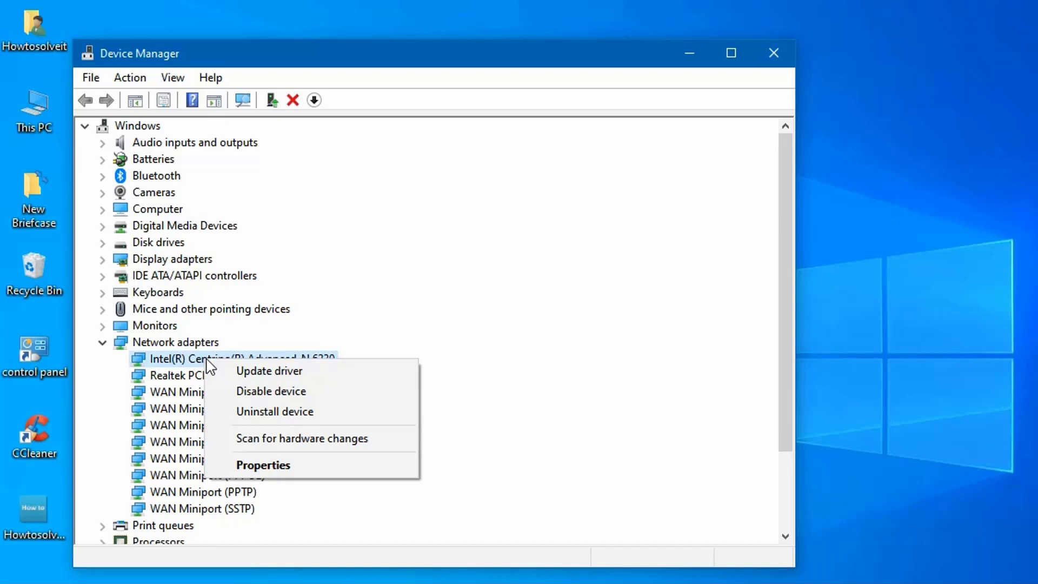
left_click(269, 370)
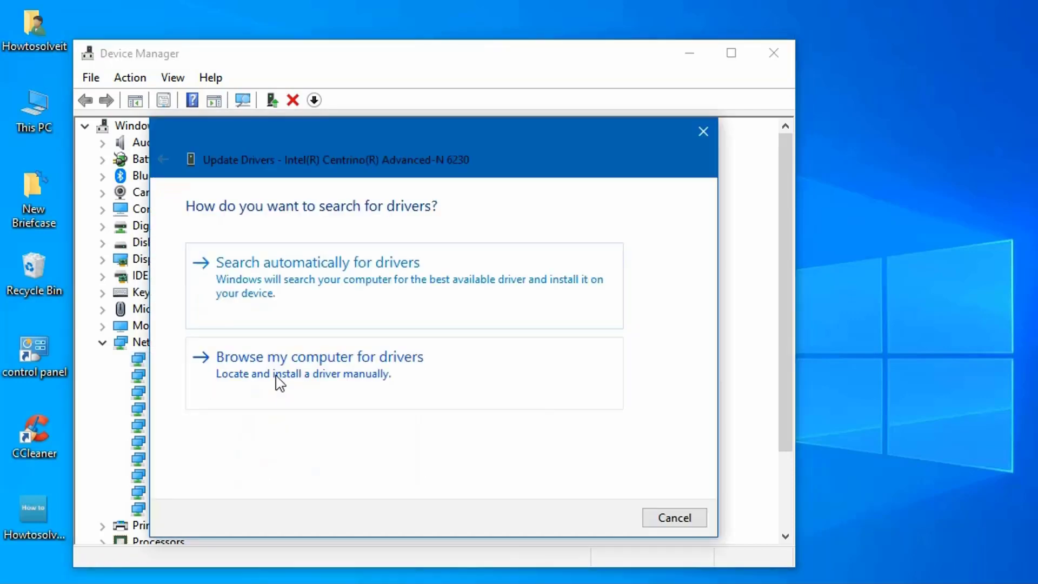
mouse_move(310, 434)
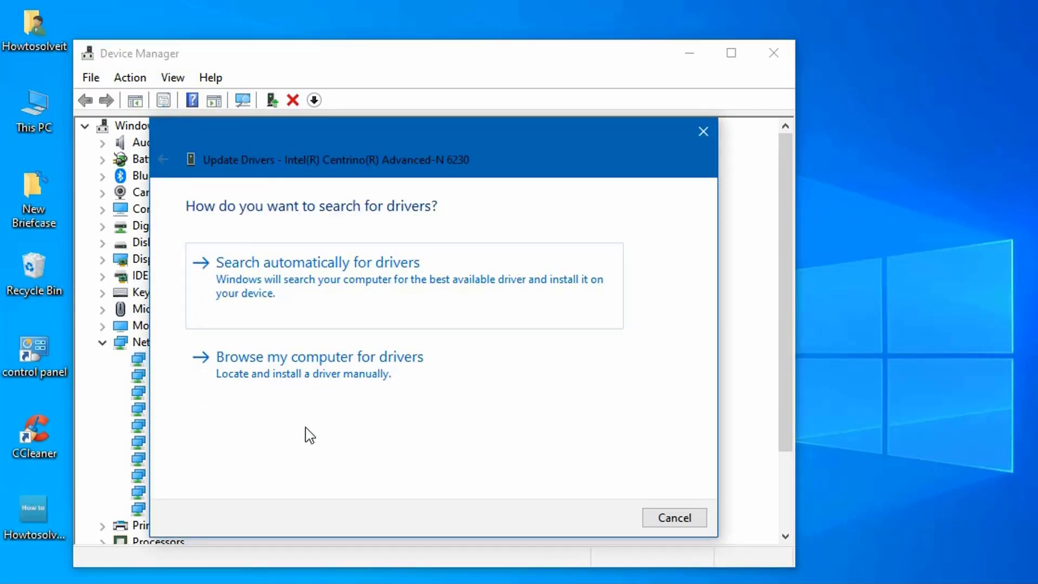
Install the Intel-provided Centrino Advanced-N 6230 driver from the computer's compatible list.
left_click(319, 356)
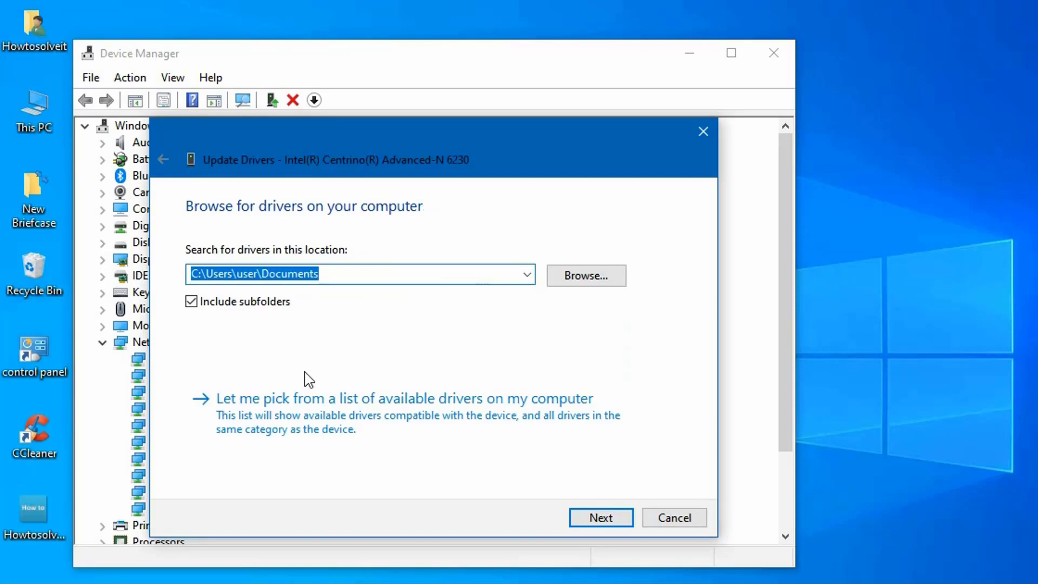
mouse_move(345, 418)
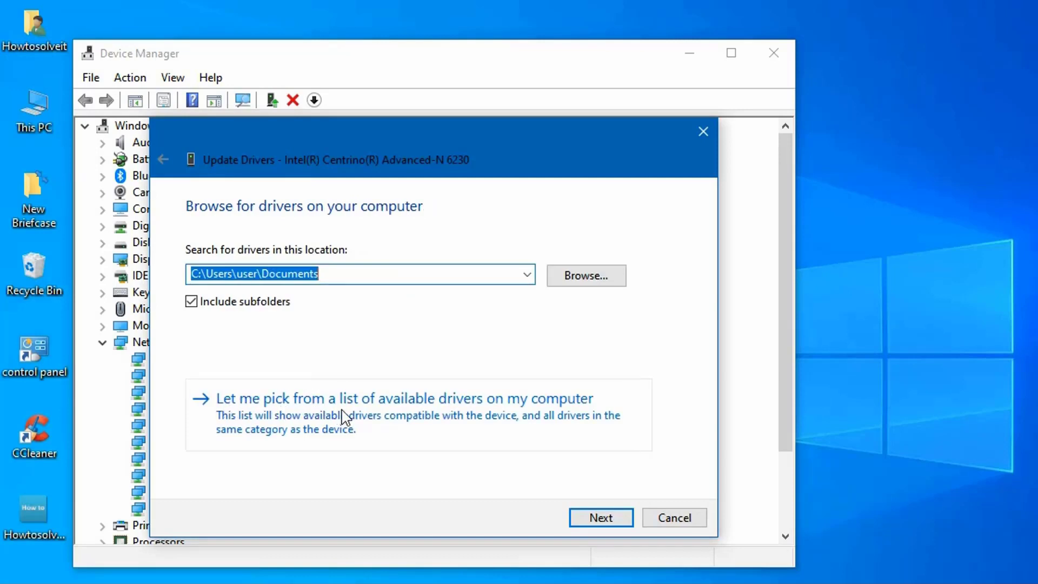
left_click(403, 397)
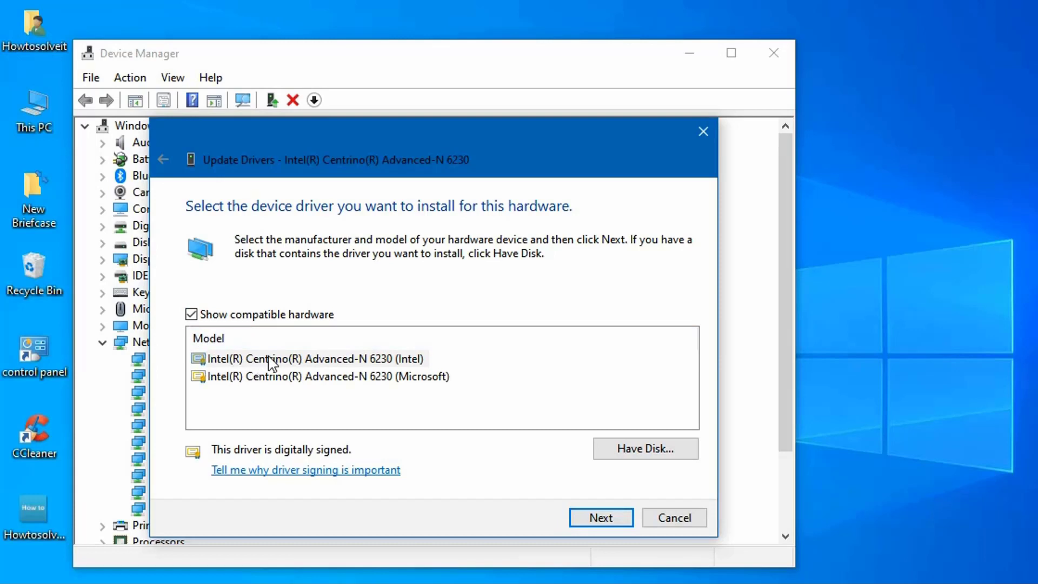
left_click(311, 357)
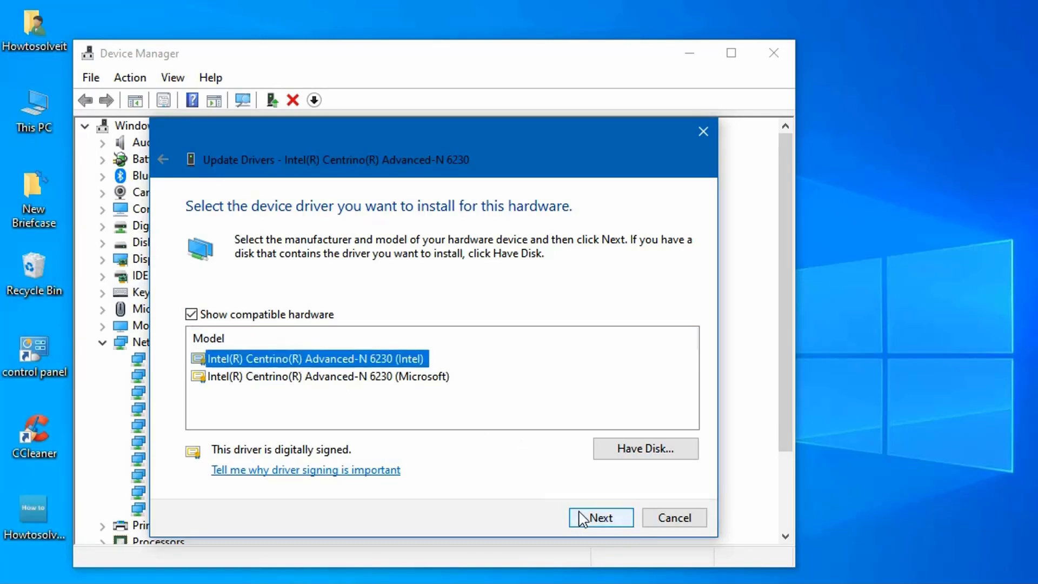
left_click(599, 517)
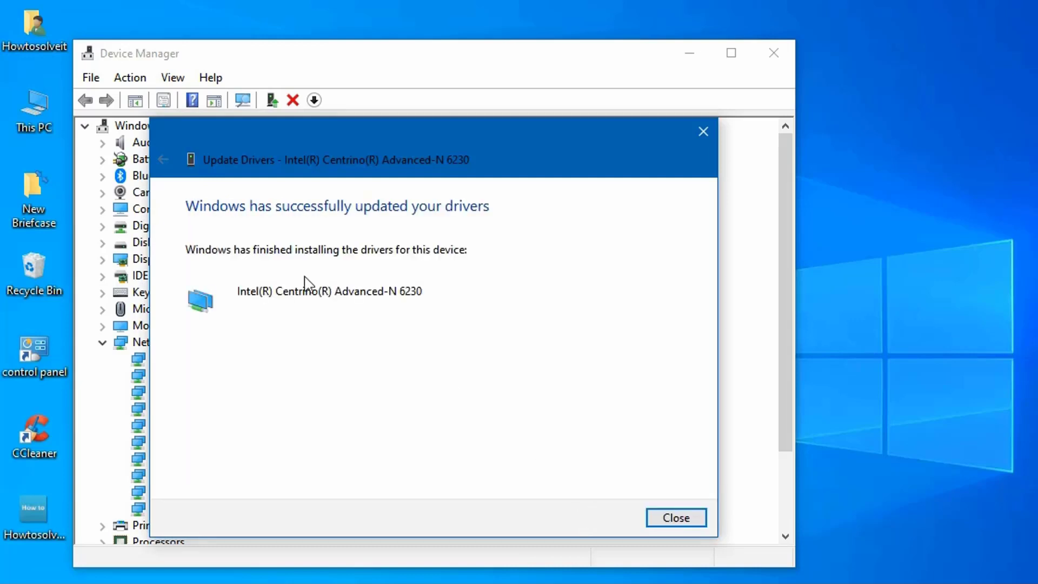
left_click(675, 516)
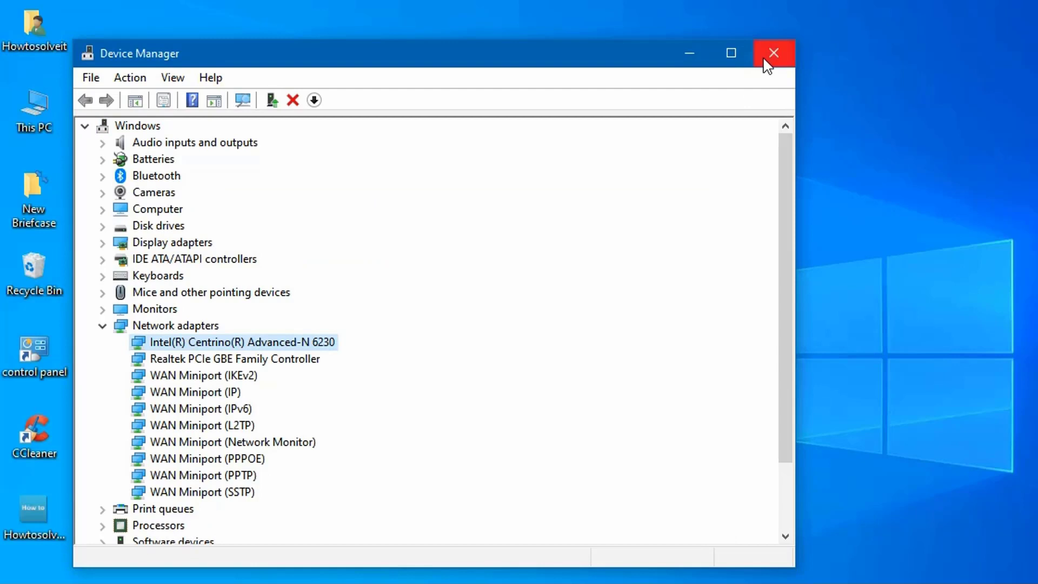
Close Device Manager to return to the desktop.
left_click(772, 53)
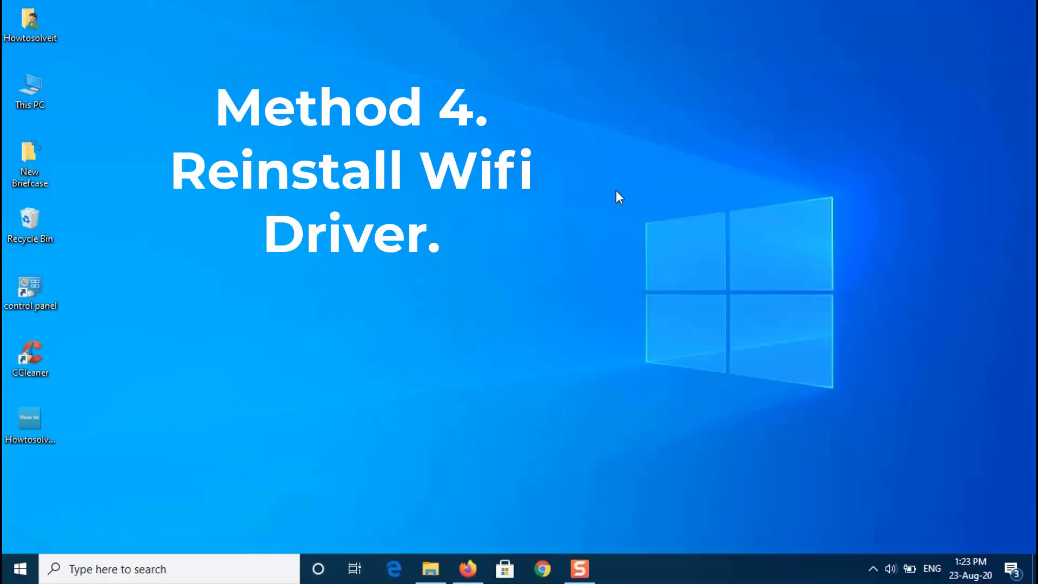
mouse_move(599, 207)
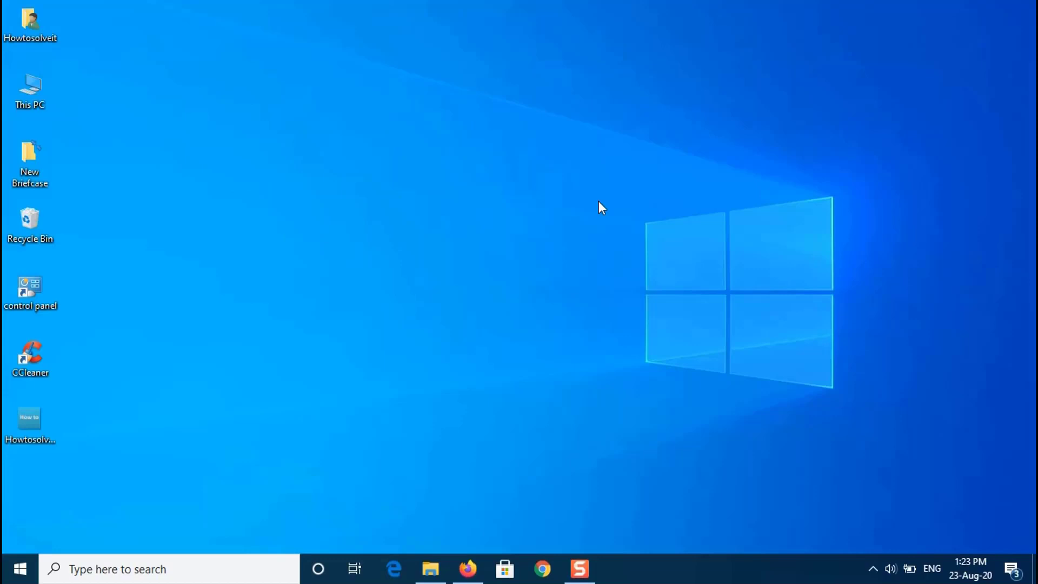
mouse_move(108, 475)
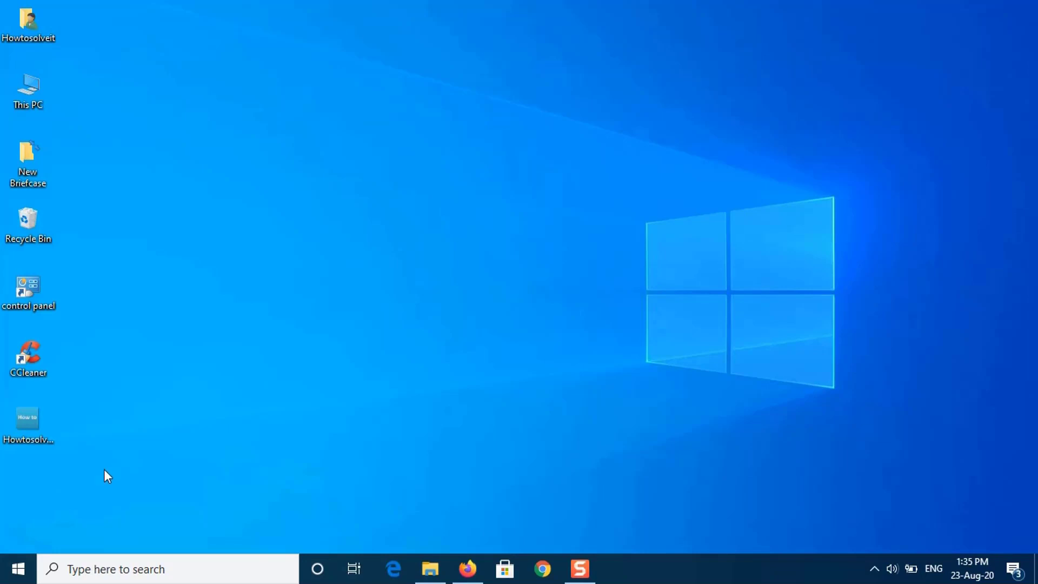
Uninstall the Intel Centrino Advanced-N 6230 device from Network adapters and confirm removal.
right_click(18, 569)
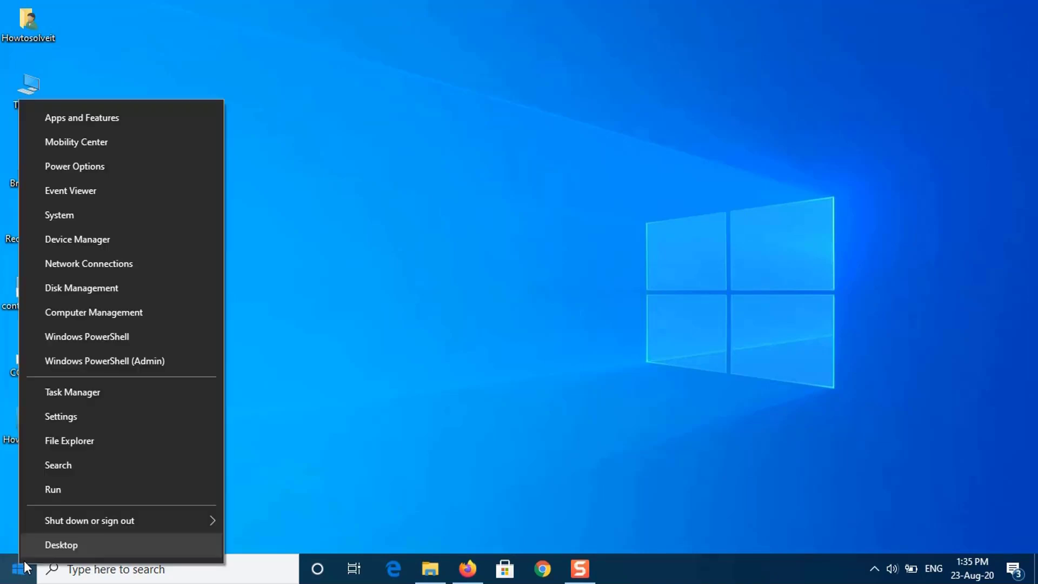
mouse_move(77, 239)
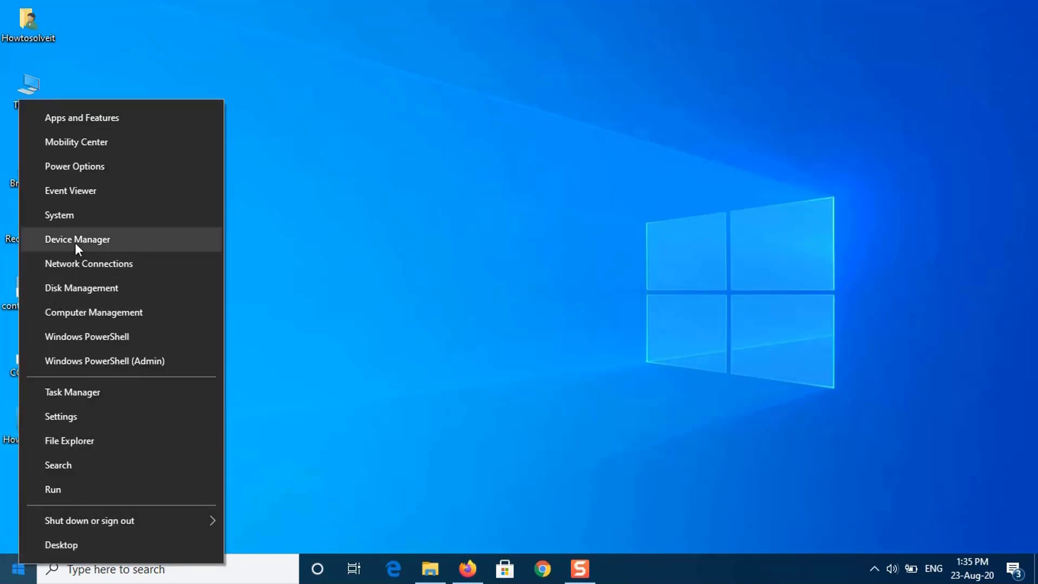
left_click(77, 239)
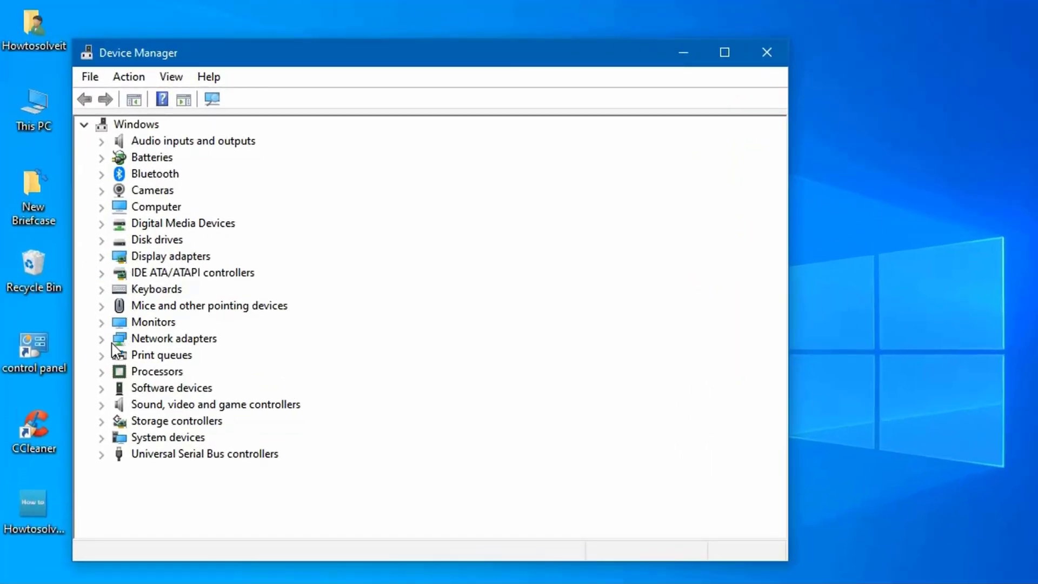
left_click(174, 339)
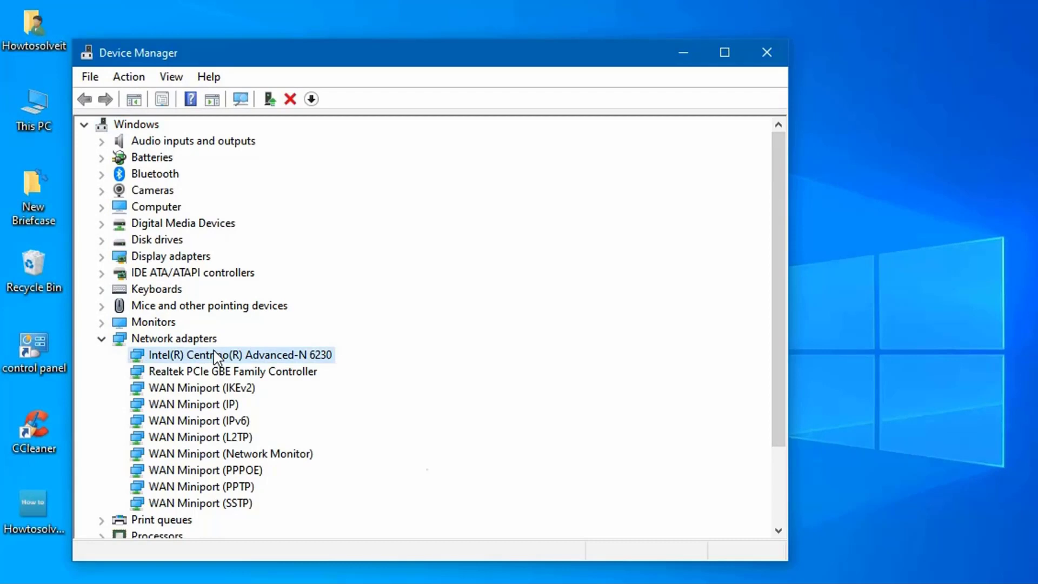
right_click(240, 354)
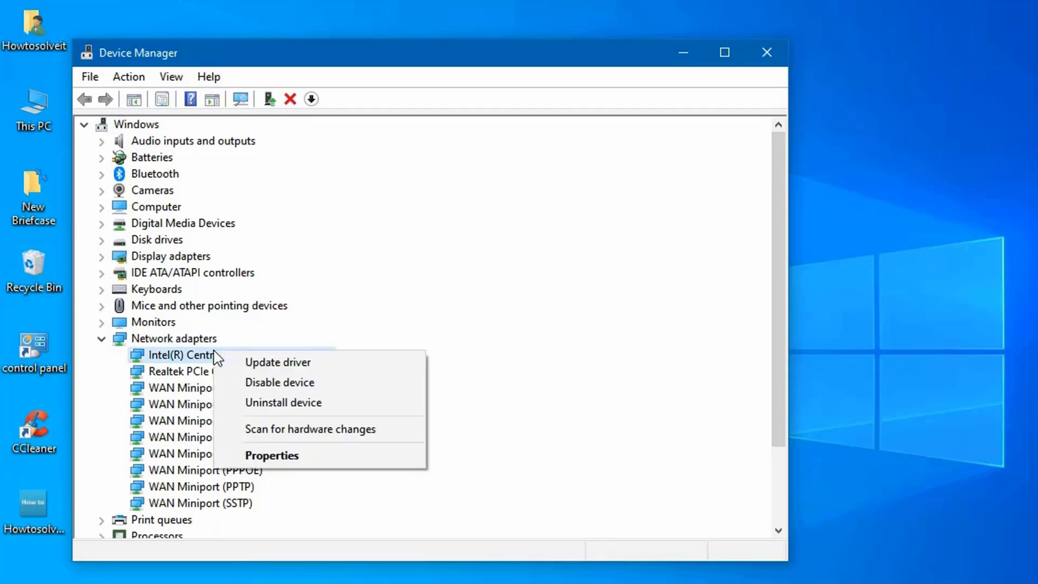
left_click(282, 402)
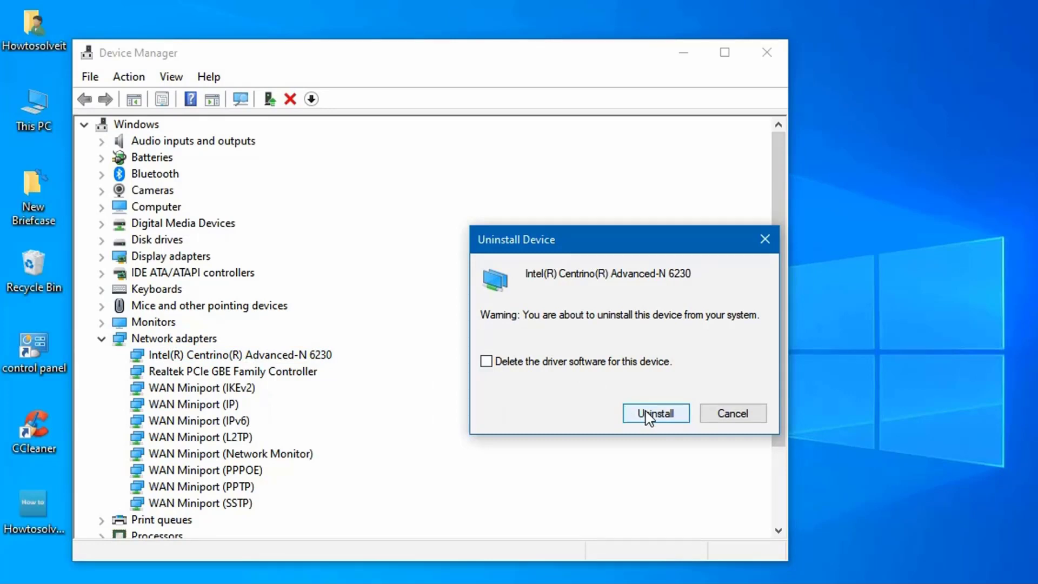
left_click(655, 413)
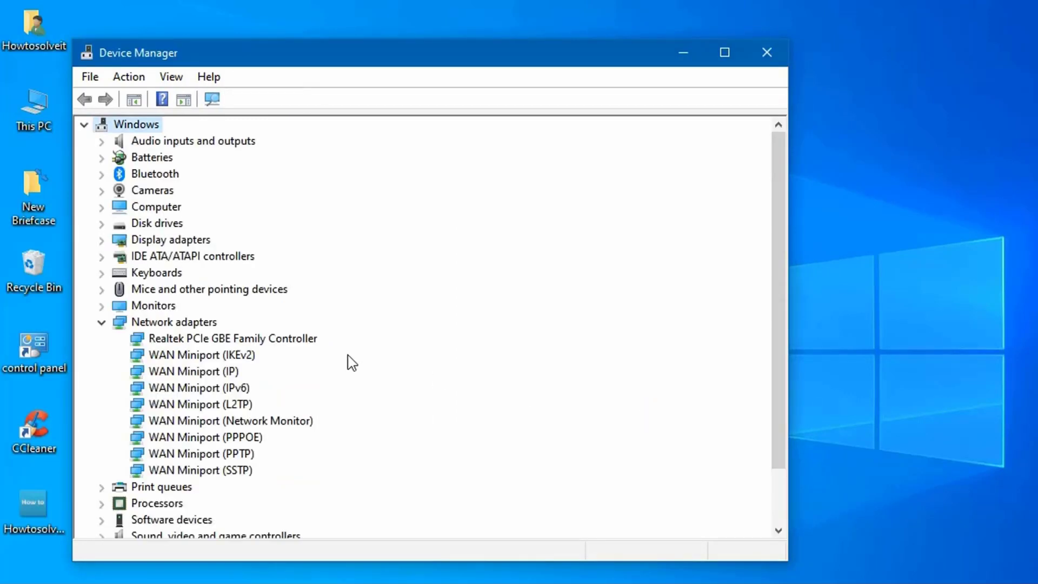
mouse_move(154, 327)
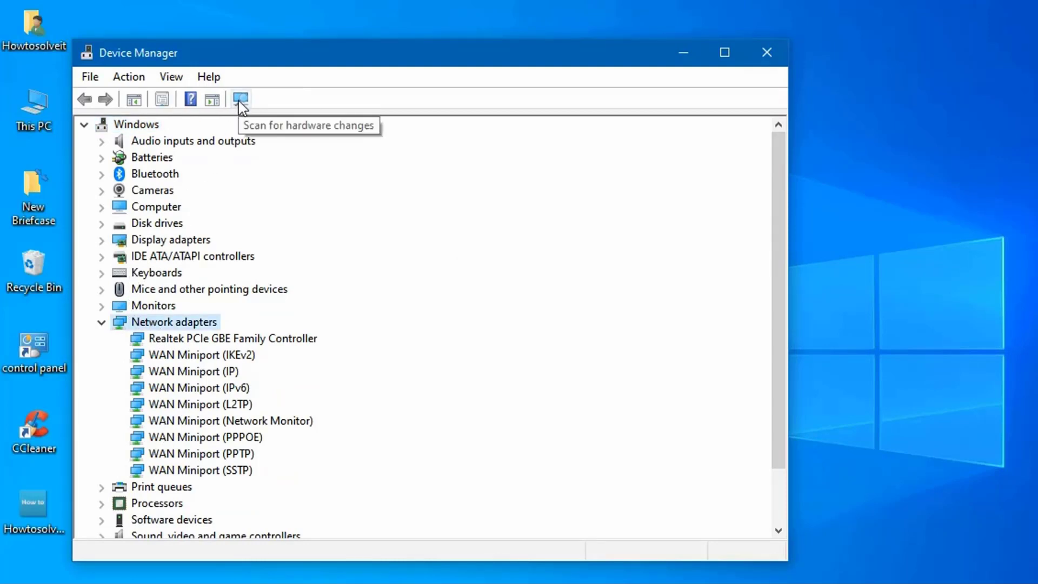
Scan for hardware changes so the Intel Centrino adapter reinstalls, then close Device Manager.
left_click(239, 98)
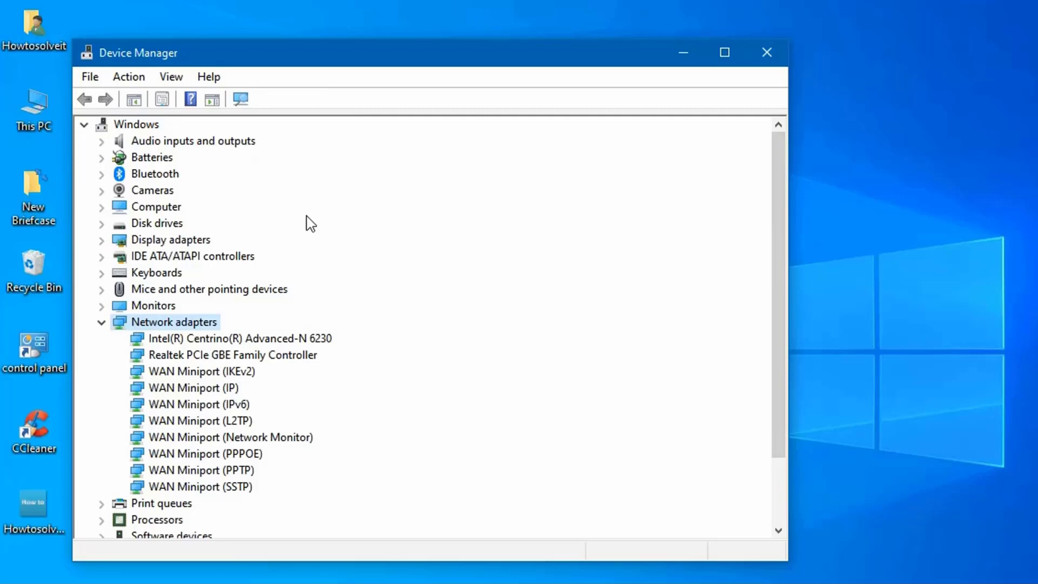
mouse_move(225, 350)
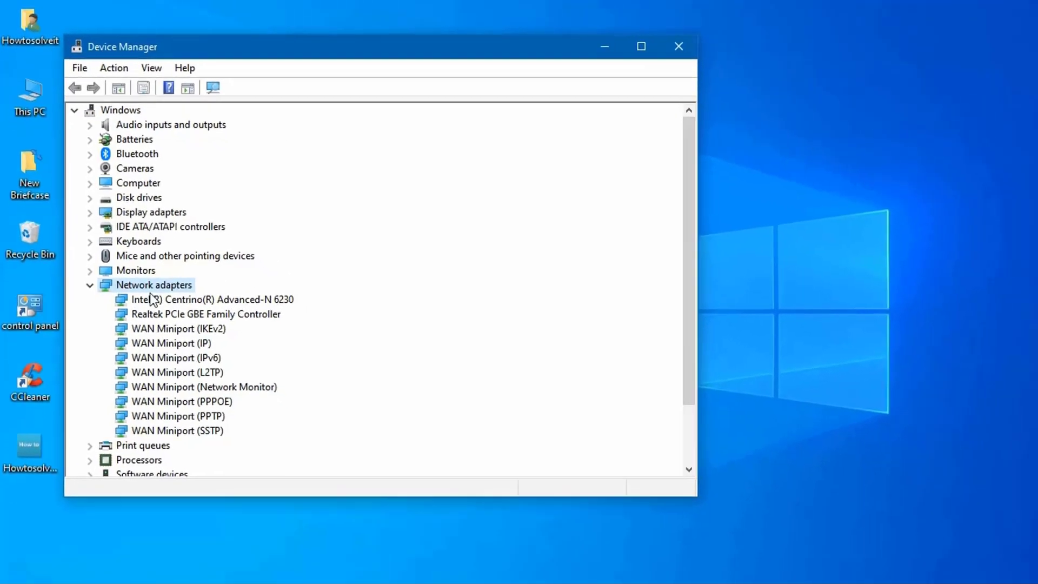
left_click(89, 285)
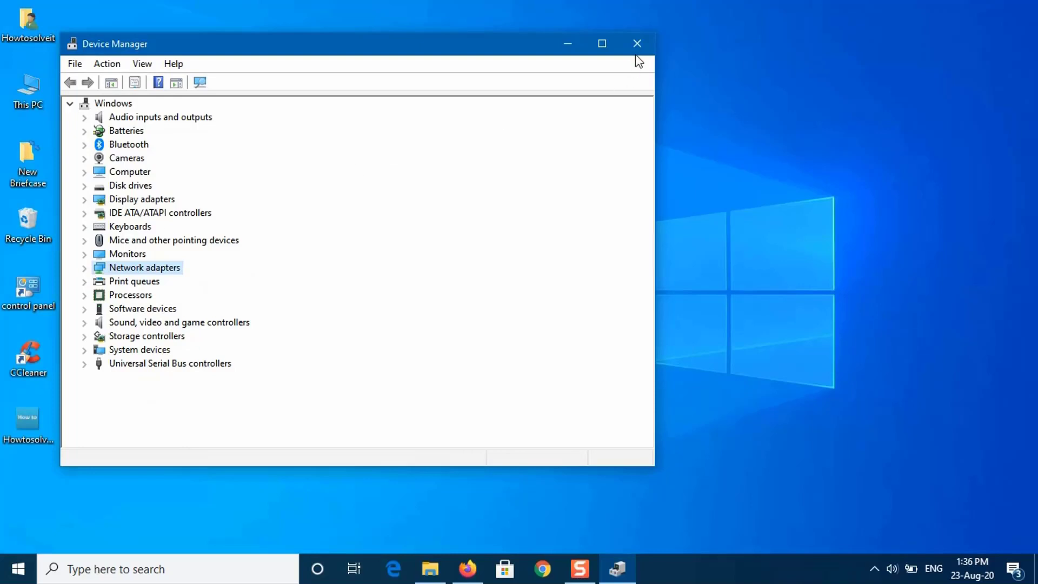
left_click(637, 43)
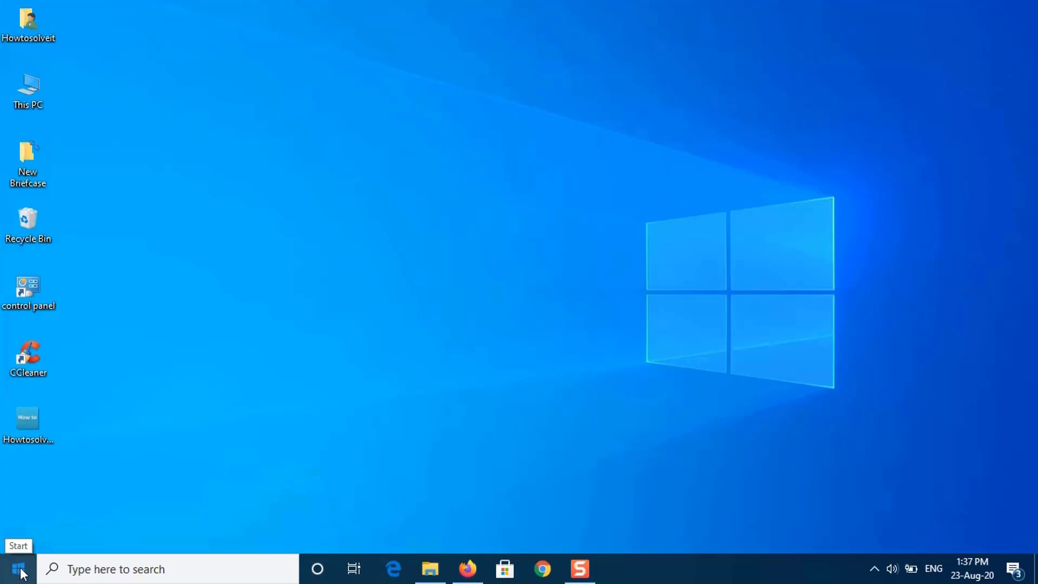
Reopen Device Manager and bring up the Intel Centrino adapter's Properties.
right_click(18, 568)
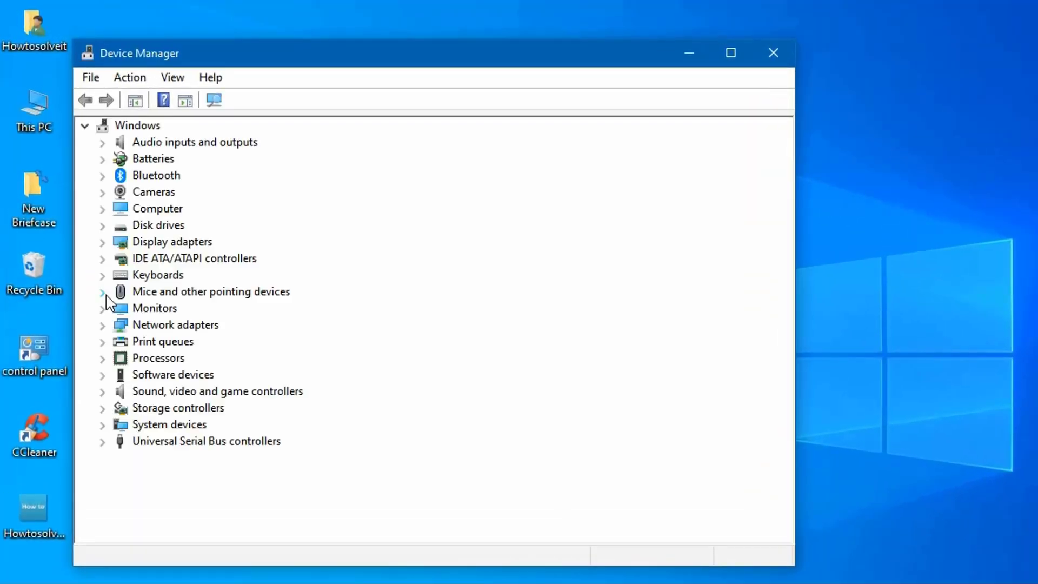
mouse_move(114, 342)
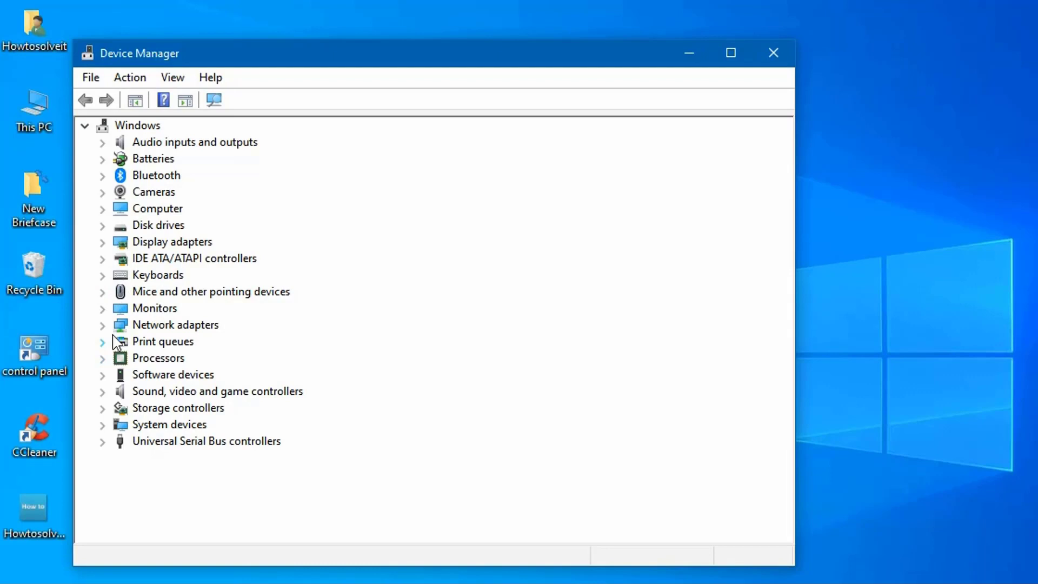
left_click(103, 325)
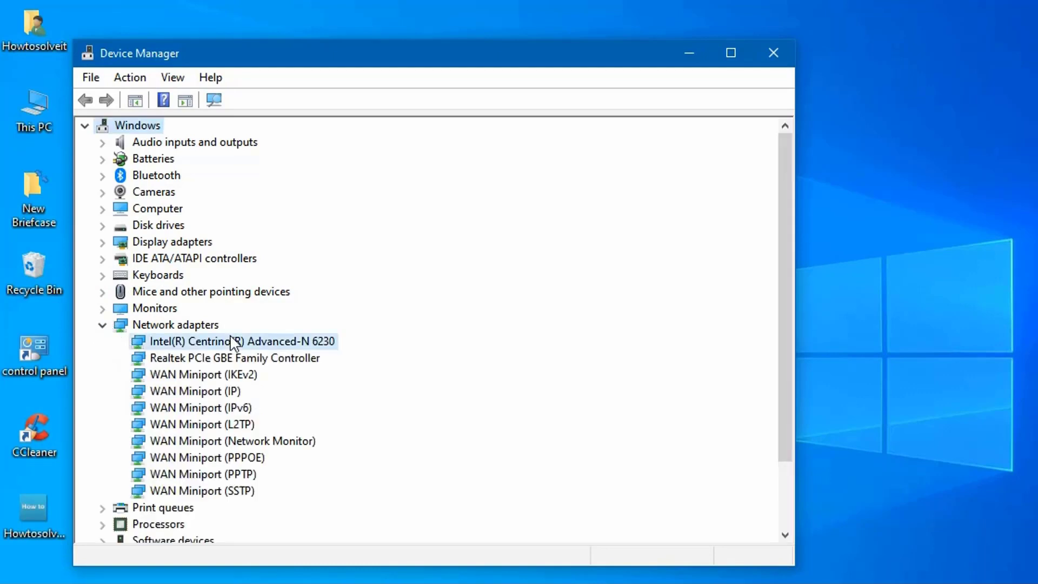
left_click(242, 341)
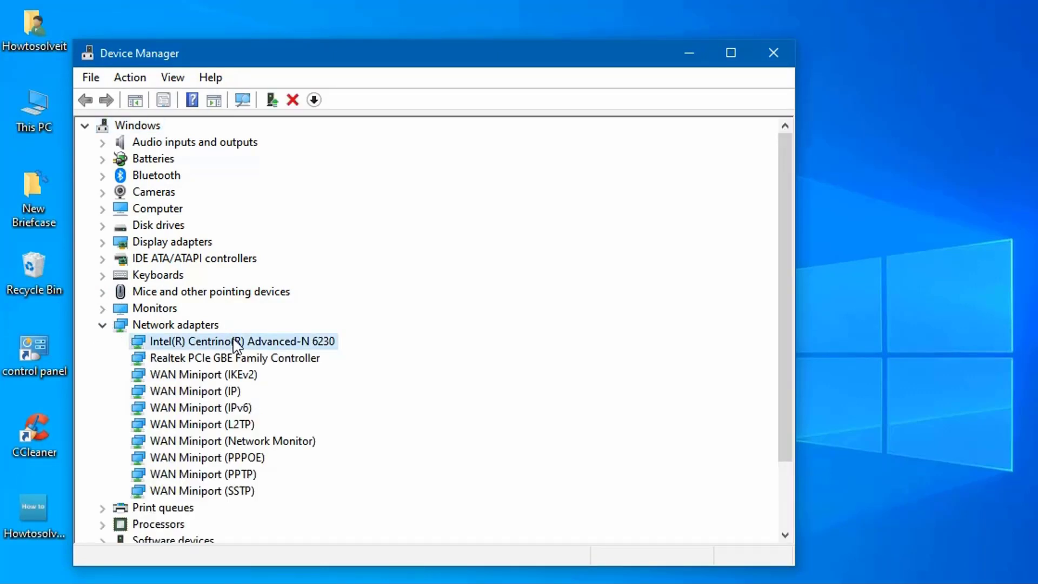
right_click(241, 341)
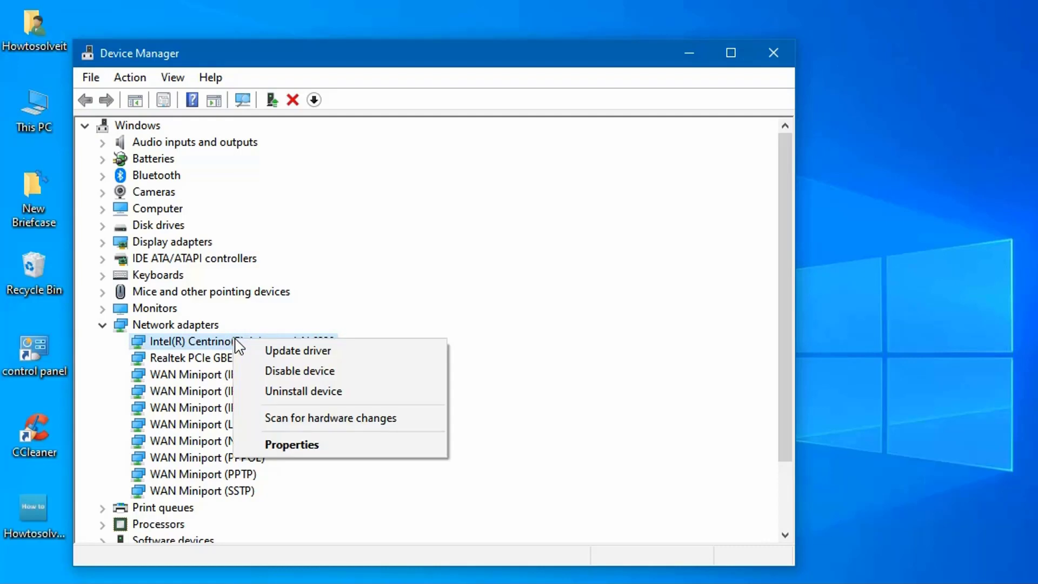
left_click(291, 444)
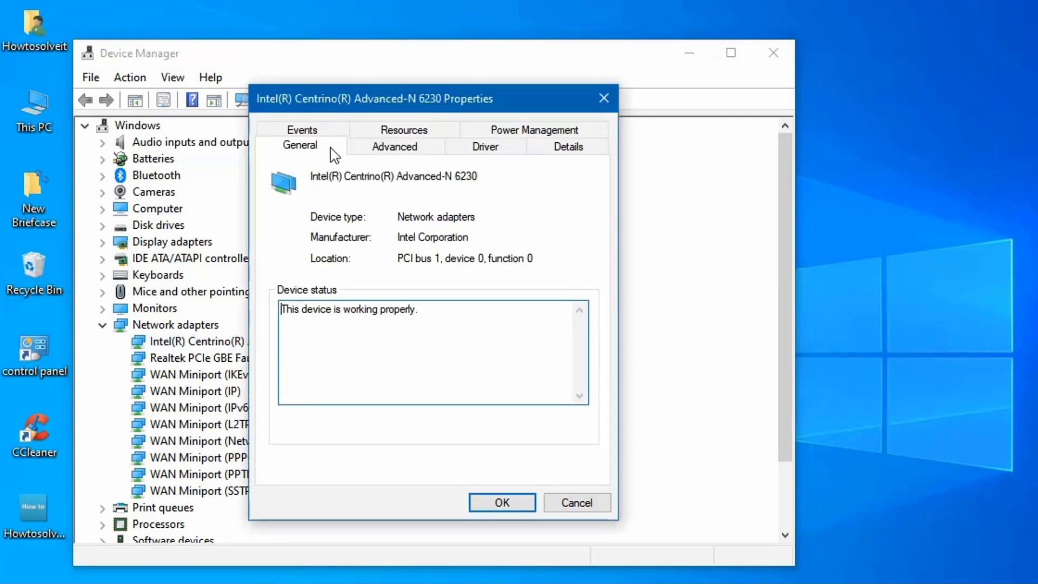
On Power Management, uncheck allowing the computer to turn off the adapter to save power.
left_click(533, 130)
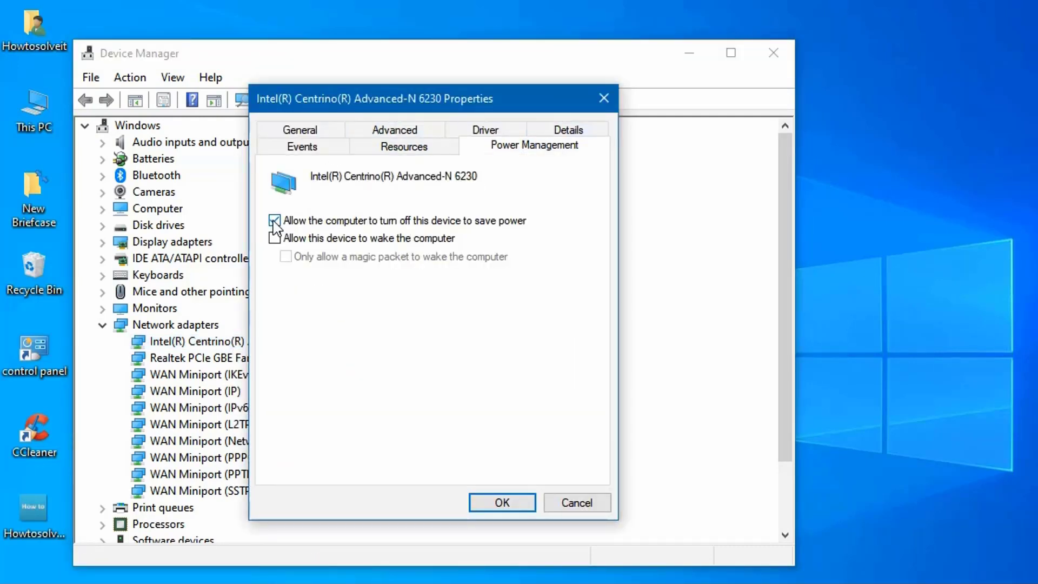
left_click(501, 502)
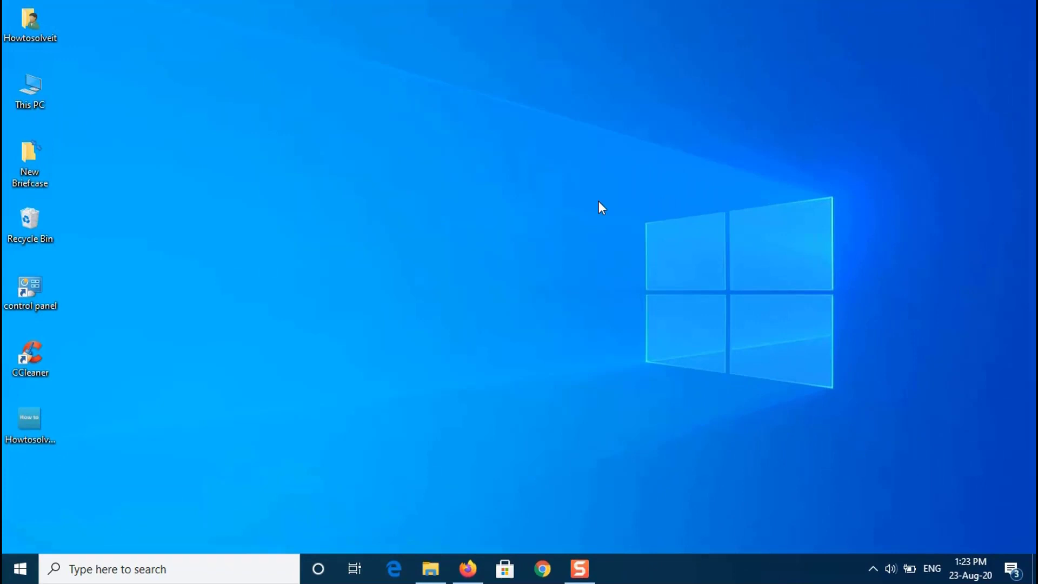
Launch System Configuration as administrator, keep all services enabled, and apply the settings.
type("system Configuration")
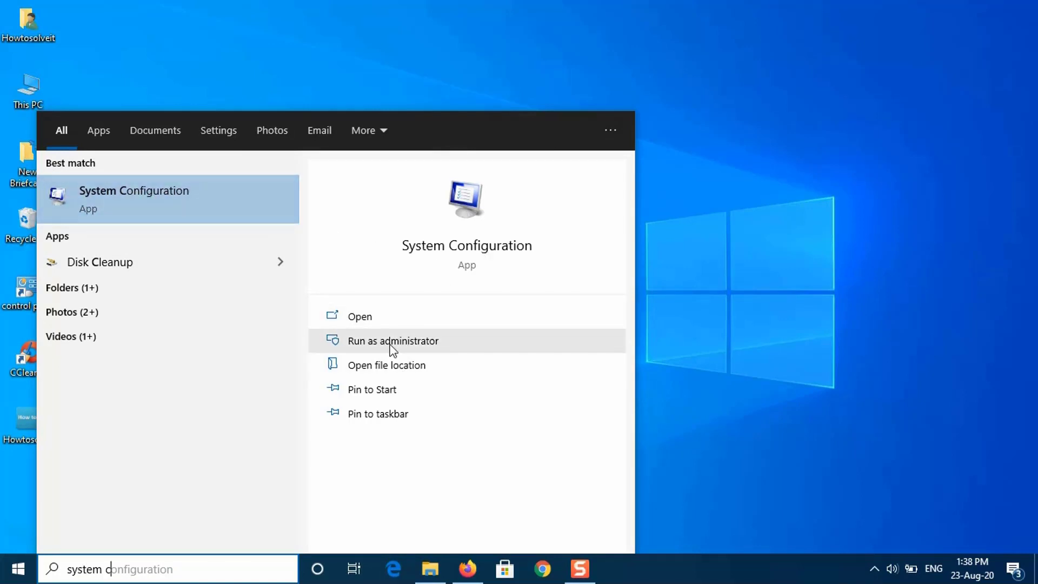
left_click(392, 341)
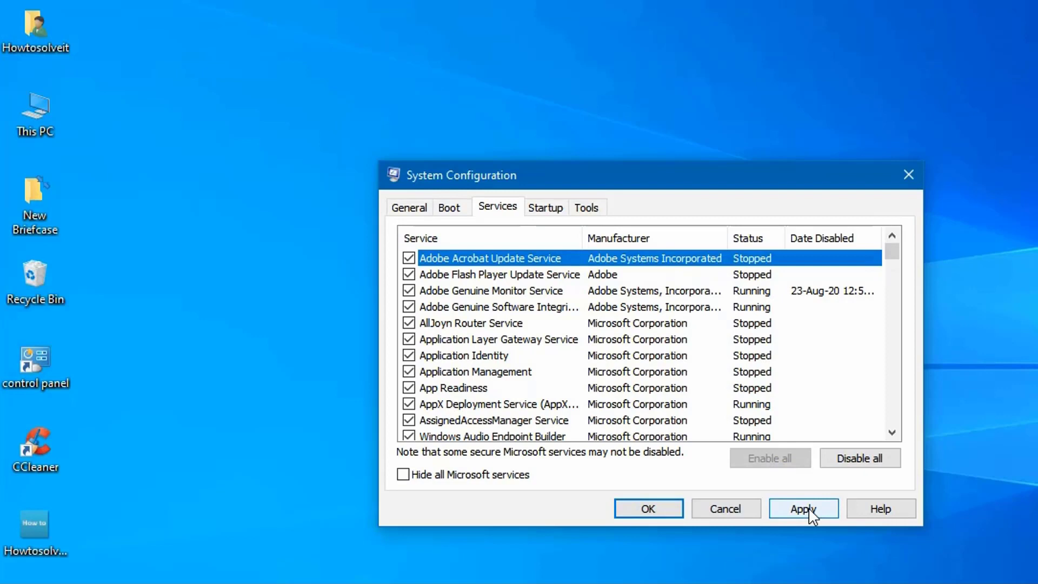
left_click(802, 508)
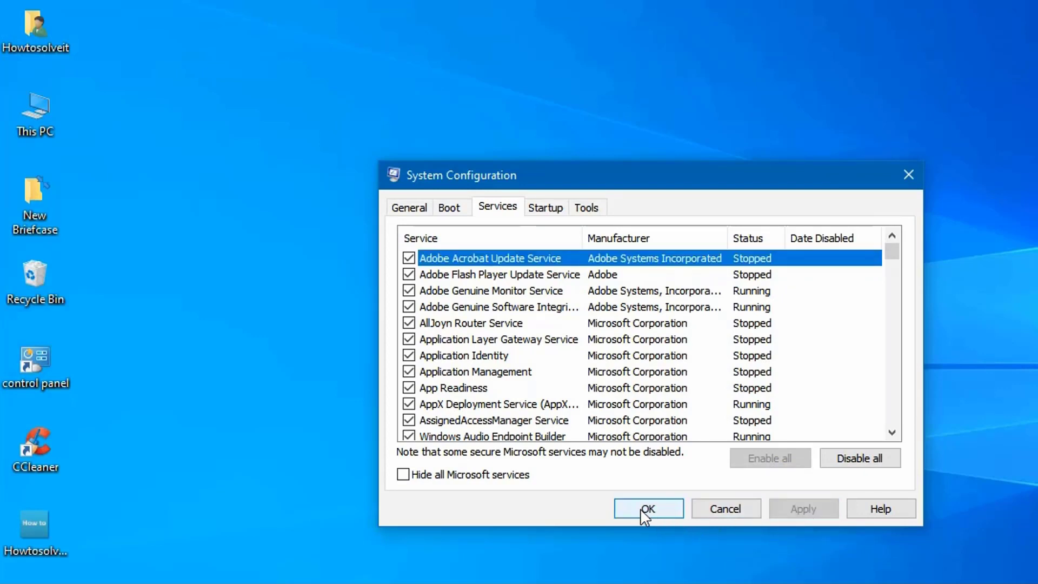